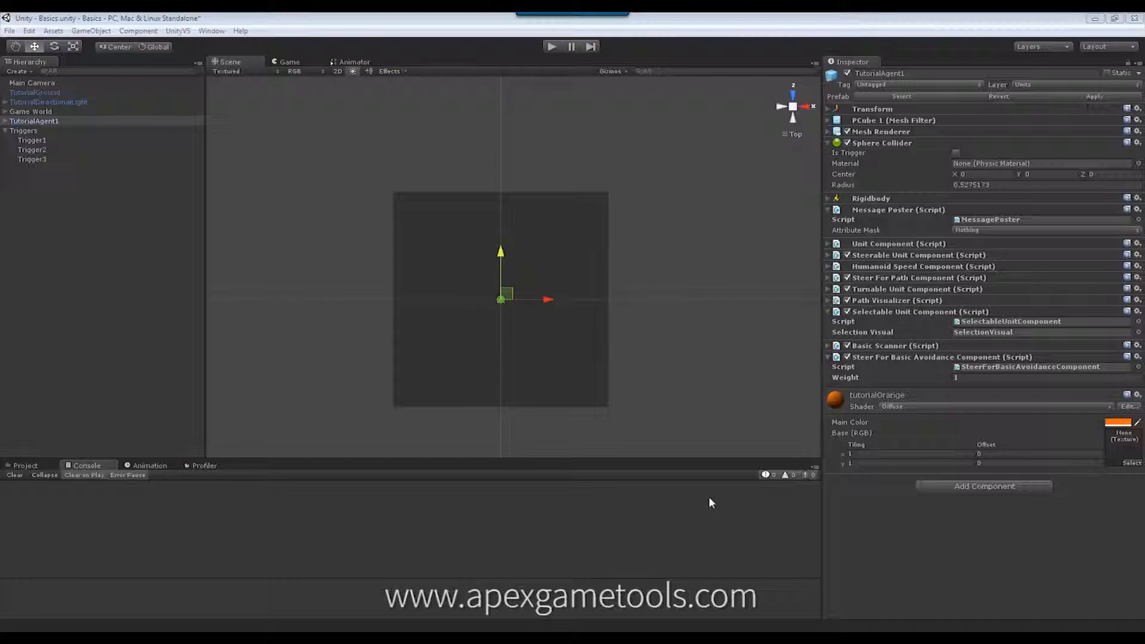
mouse_move(663, 387)
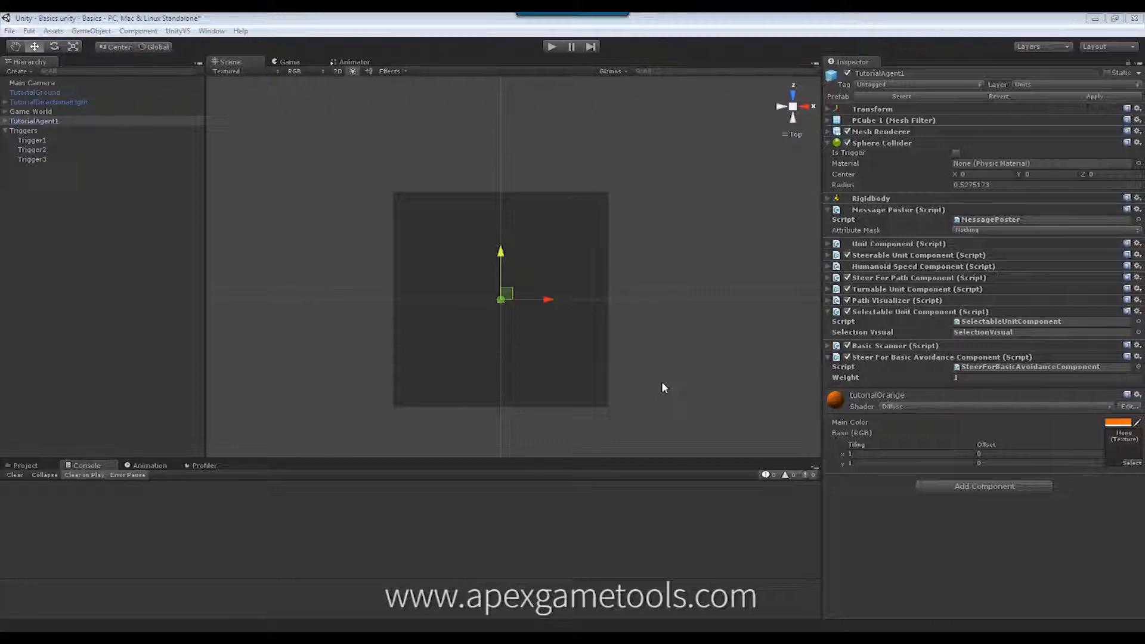
mouse_move(660, 360)
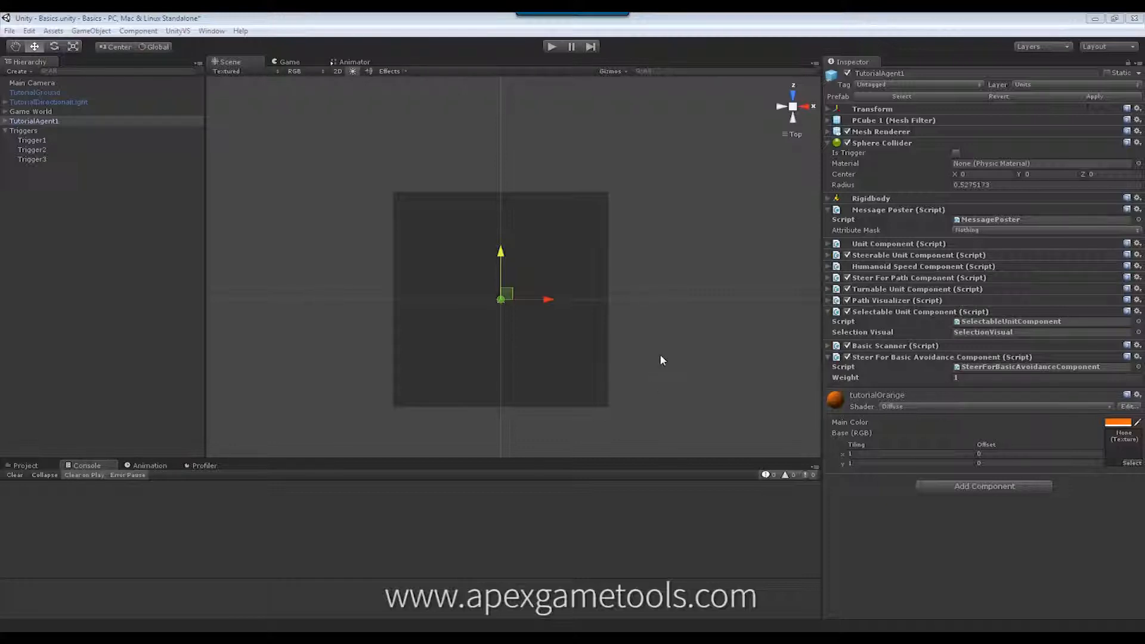
mouse_move(579, 276)
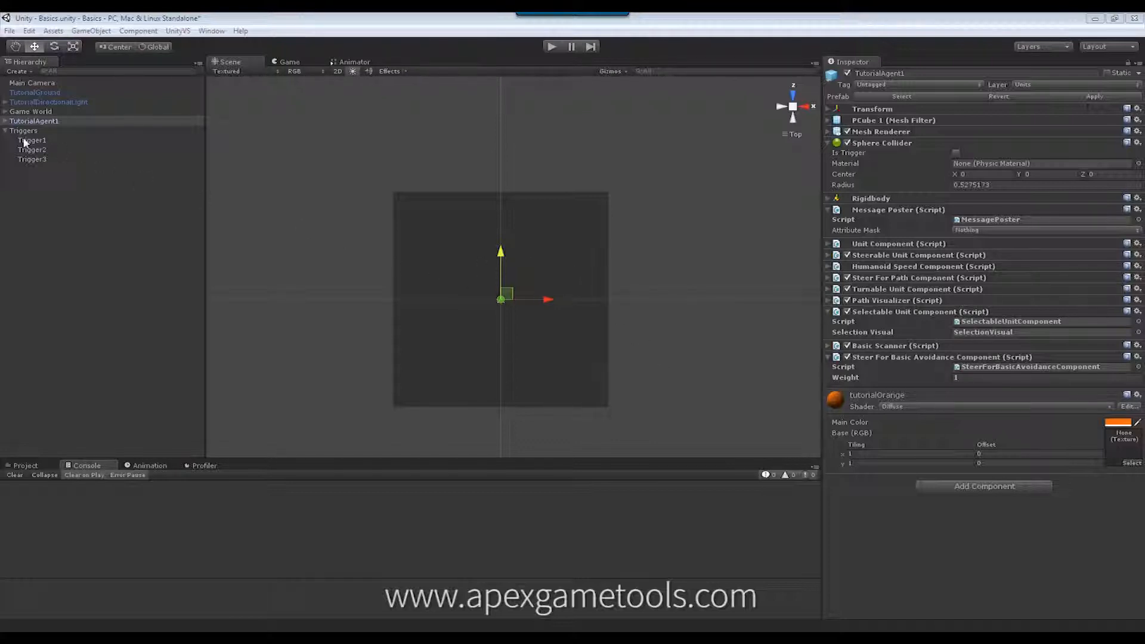
- Expand Triggers and inspect Trigger1's Attribute Manipulating Trigger applying On Orange Team on enter
click(23, 130)
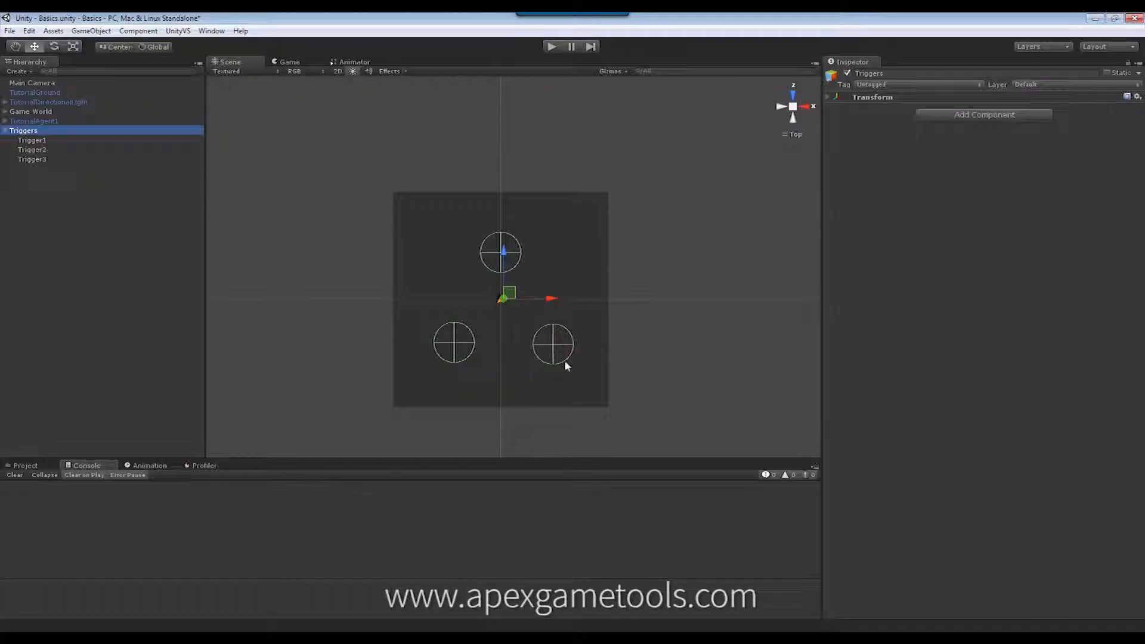
click(31, 139)
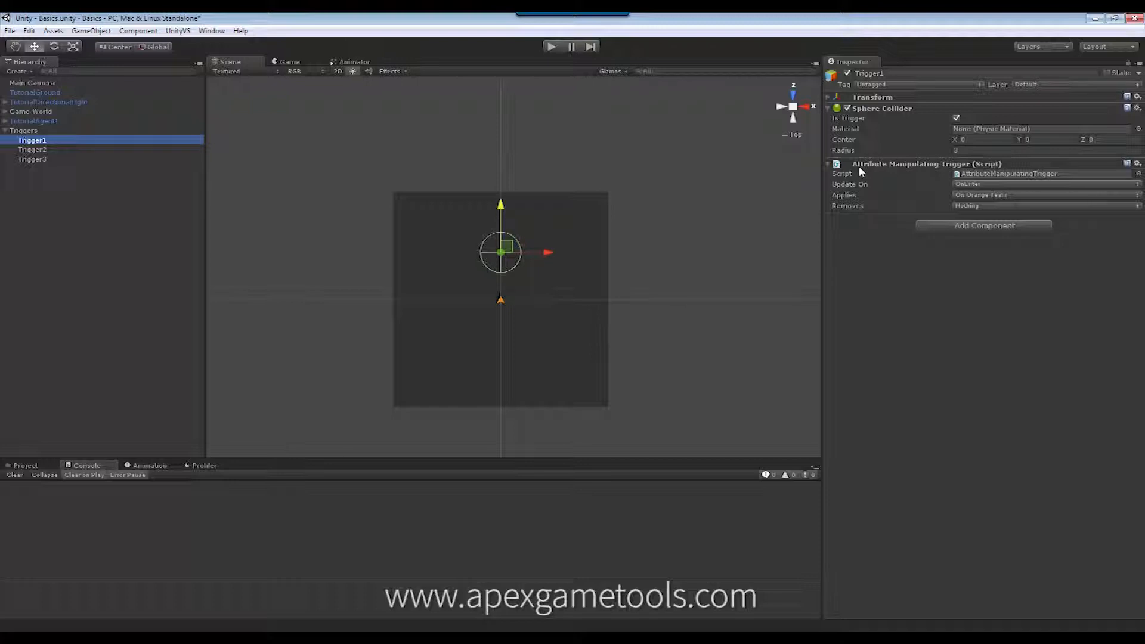
click(23, 130)
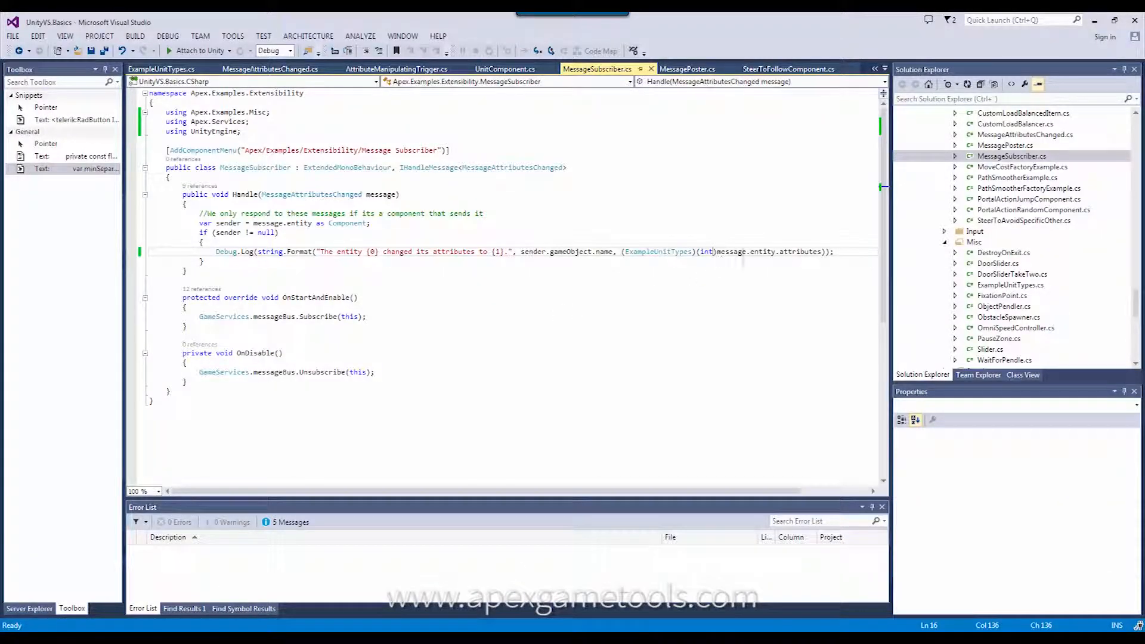
- Close all Visual Studio tabs except MessageSubscriber.cs, then open MessagePoster.cs
click(1011, 156)
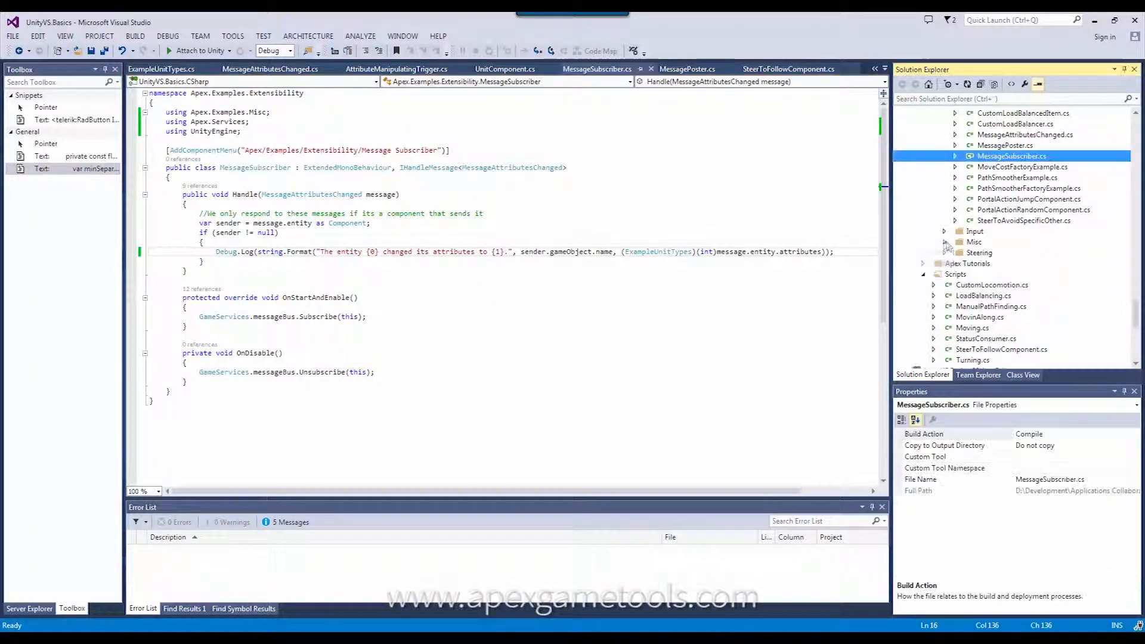
right_click(596, 69)
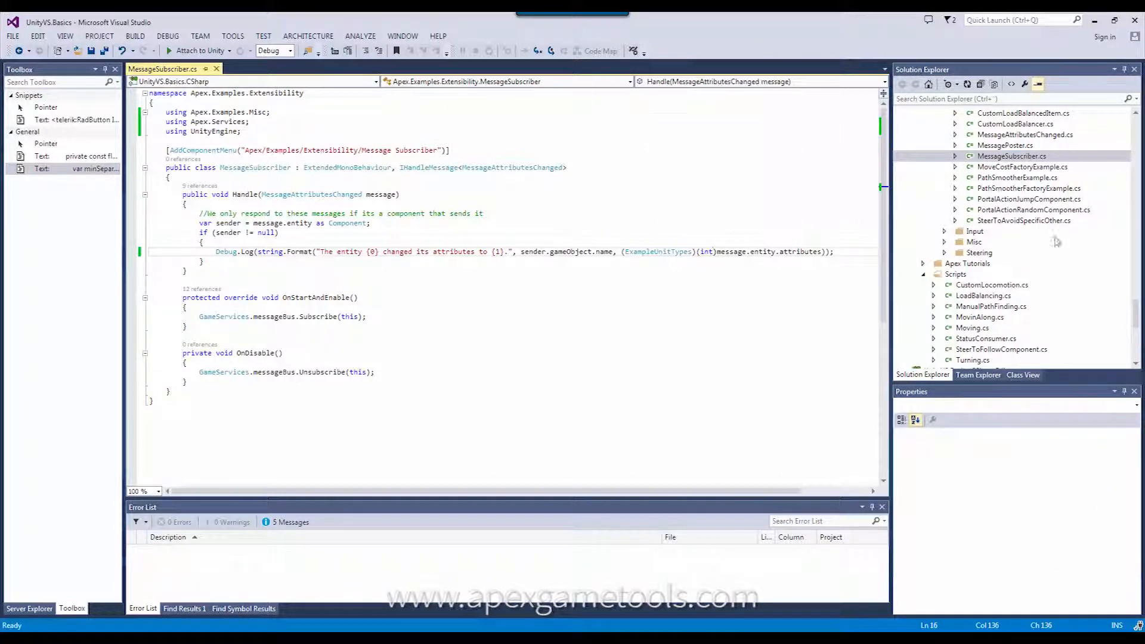
click(1011, 306)
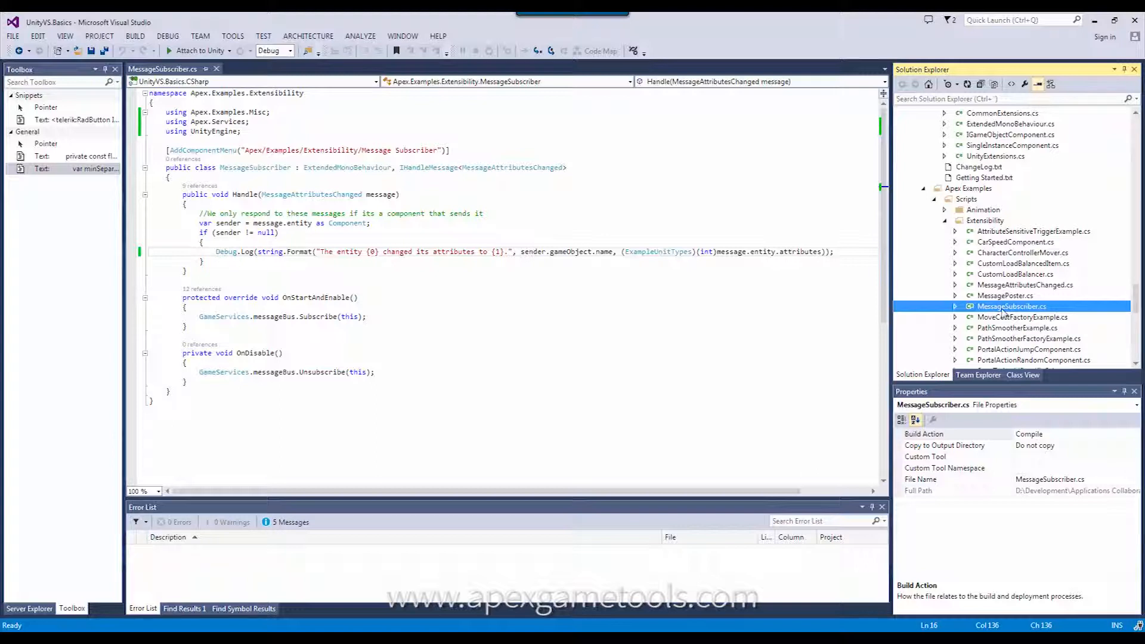
double_click(1004, 296)
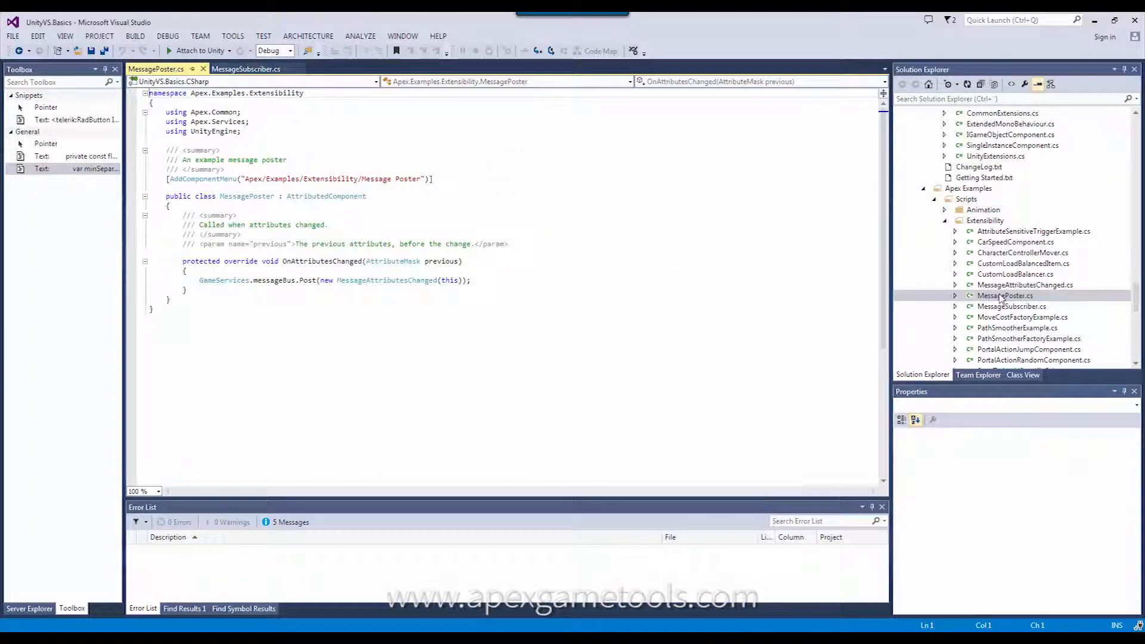
- Open MessageAttributesChanged.cs from the Extensibility folder to view the message class
double_click(1025, 285)
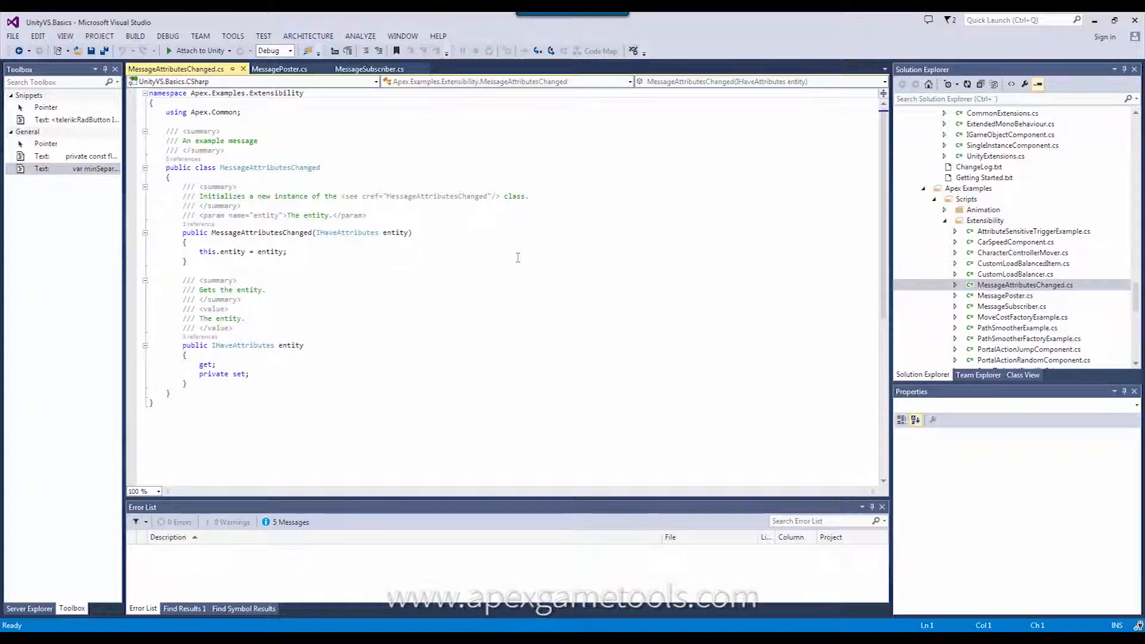
mouse_move(302, 212)
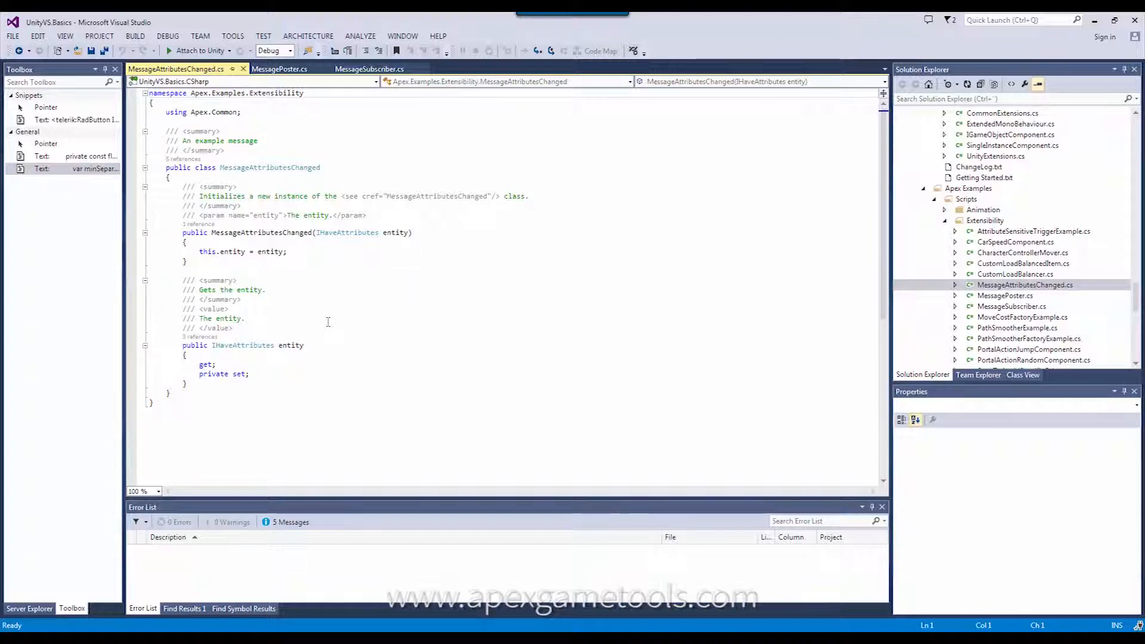
mouse_move(664, 215)
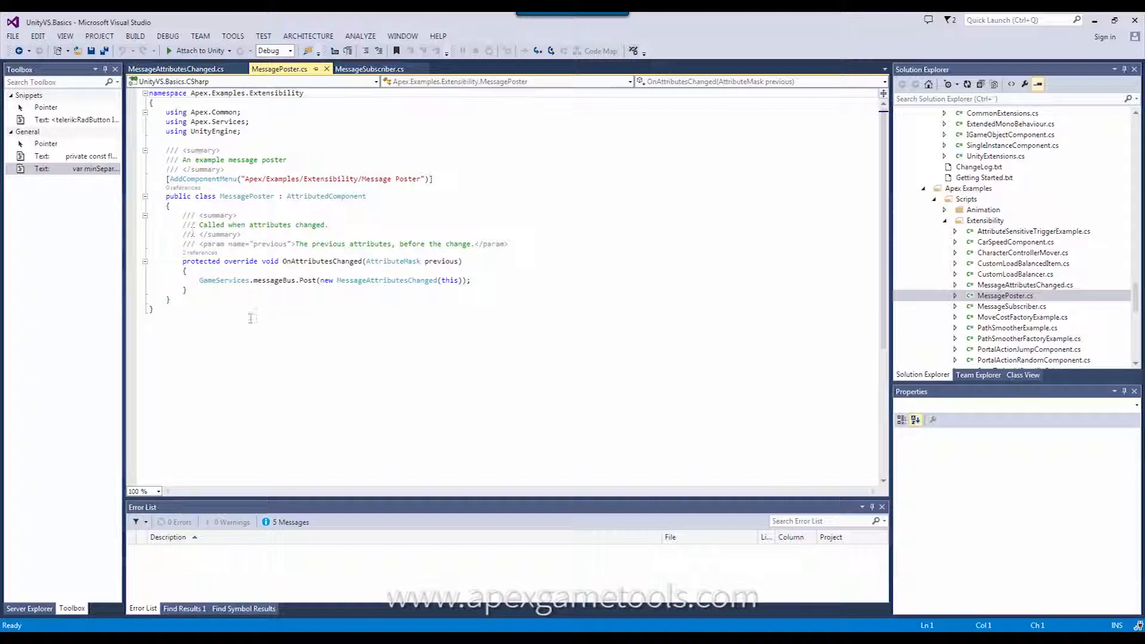
- Review MessagePoster's OnAttributesChanged override that posts a MessageAttributesChanged message
triple_click(332, 280)
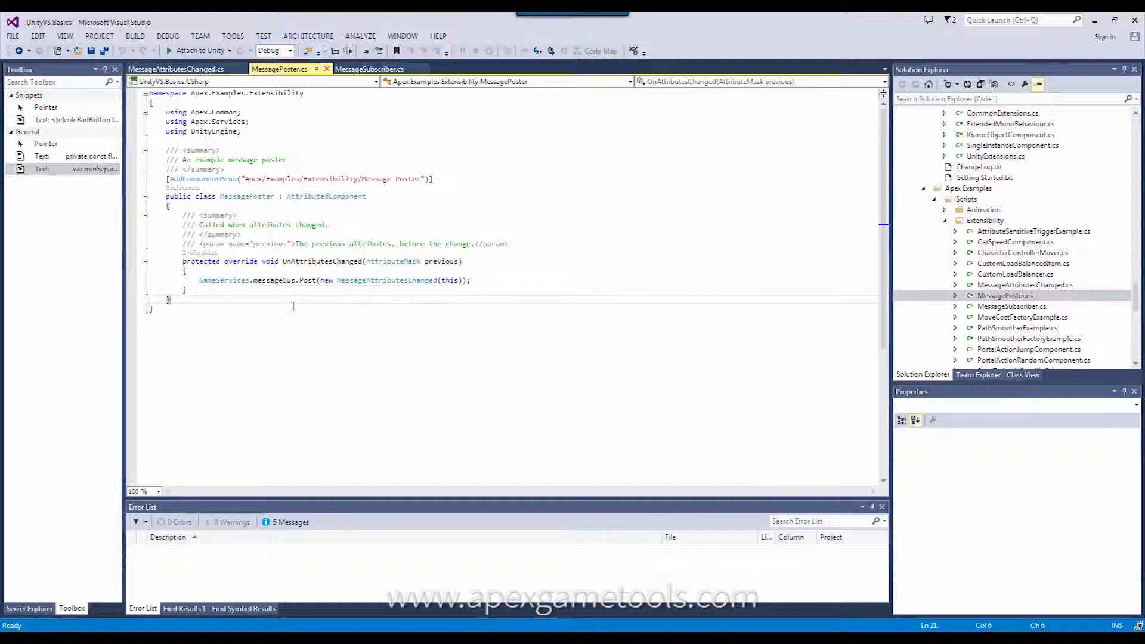
mouse_move(307, 279)
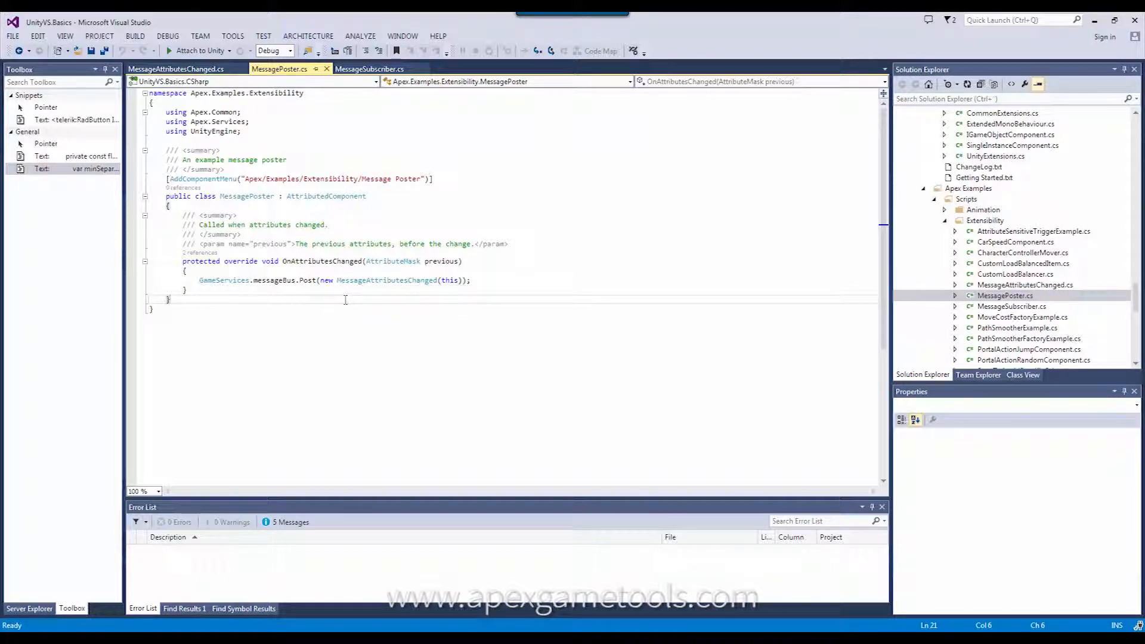
mouse_move(585, 299)
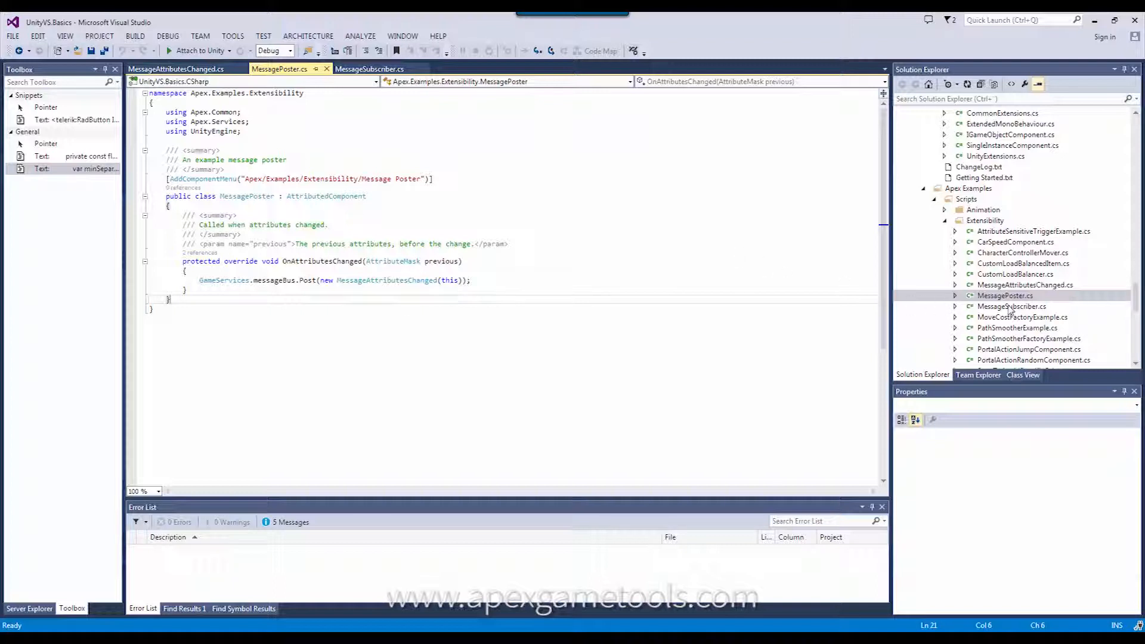
- Bring MessageSubscriber.cs to the front and highlight its Handle method name
click(1011, 306)
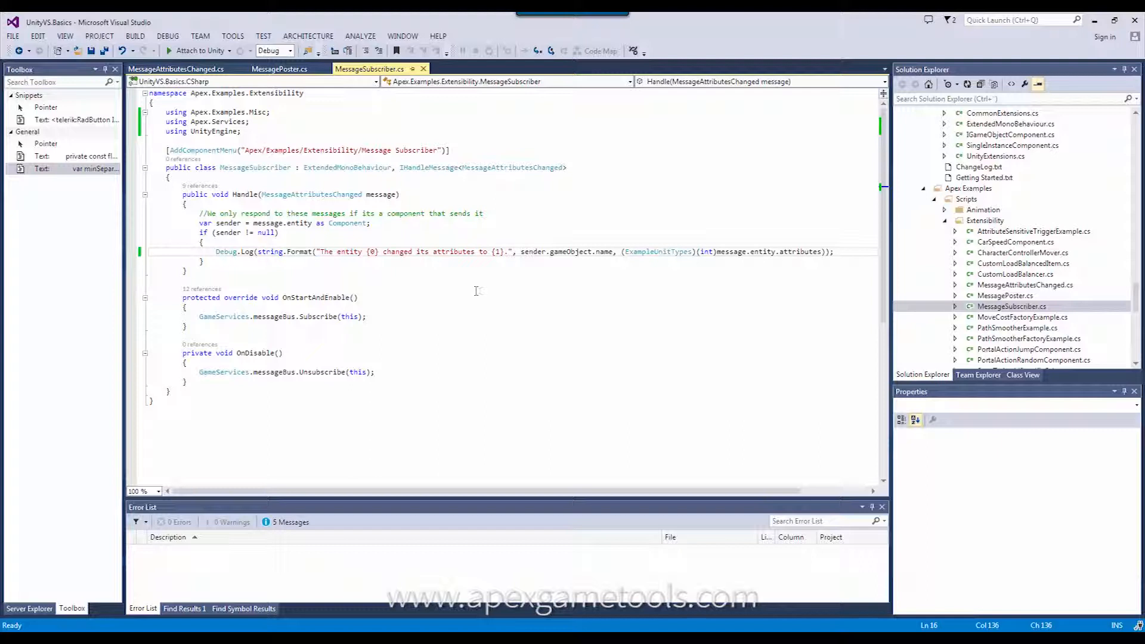
mouse_move(429, 167)
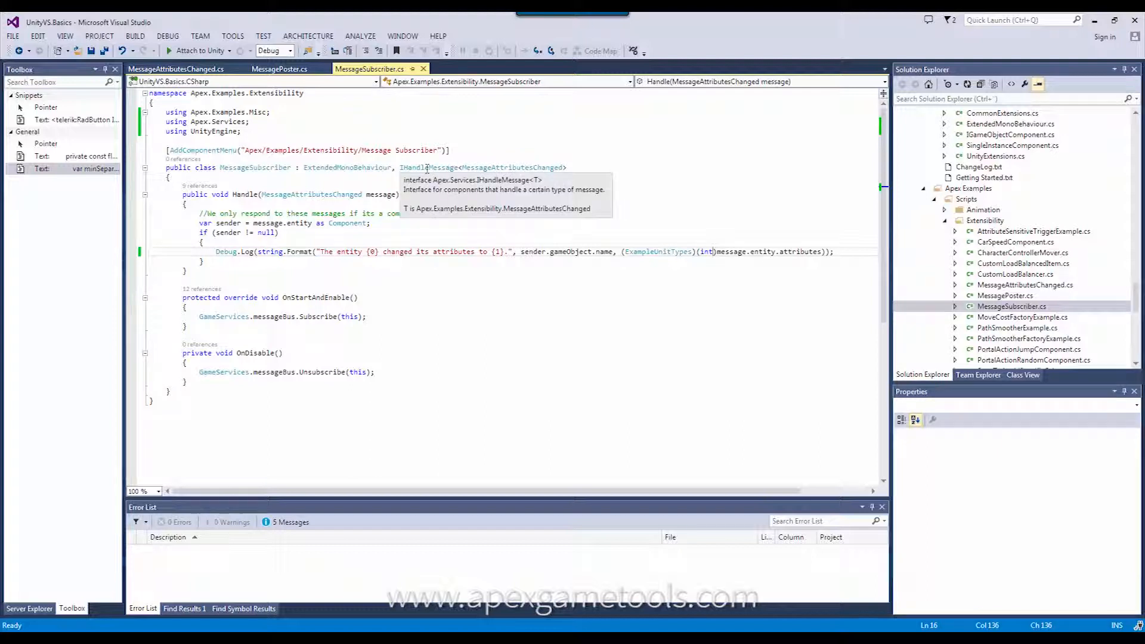
mouse_move(410, 173)
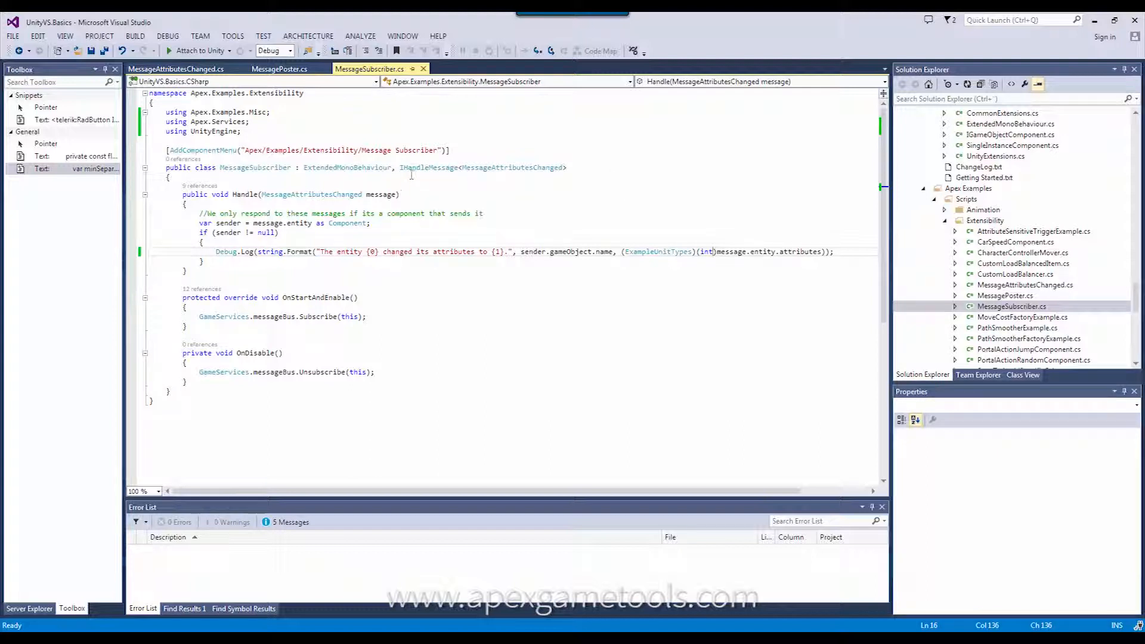
mouse_move(417, 167)
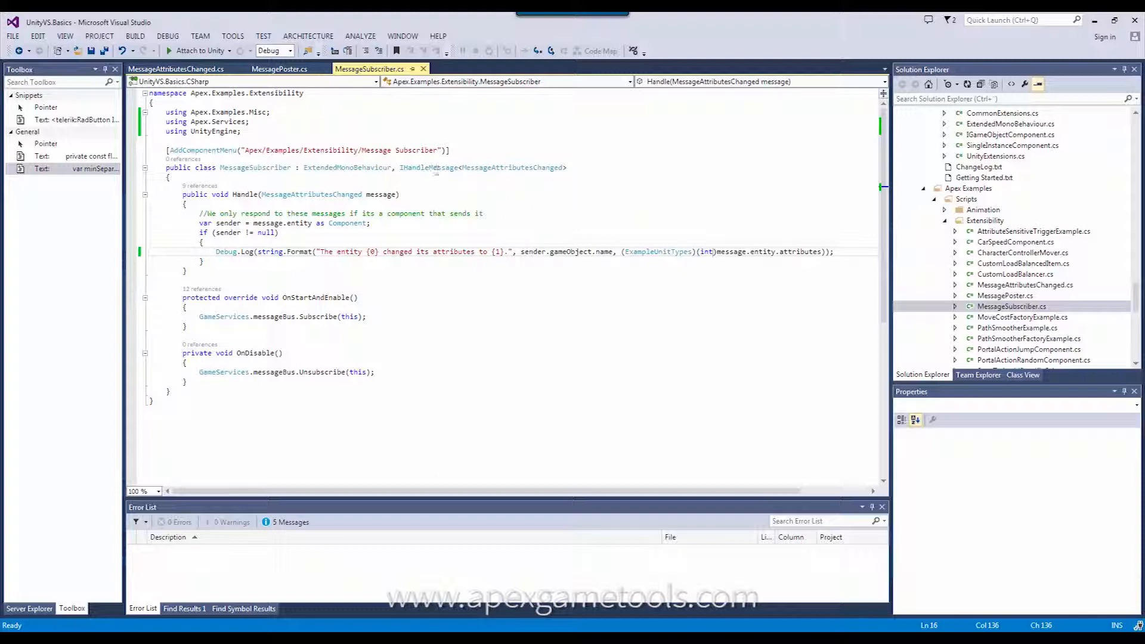
mouse_move(416, 167)
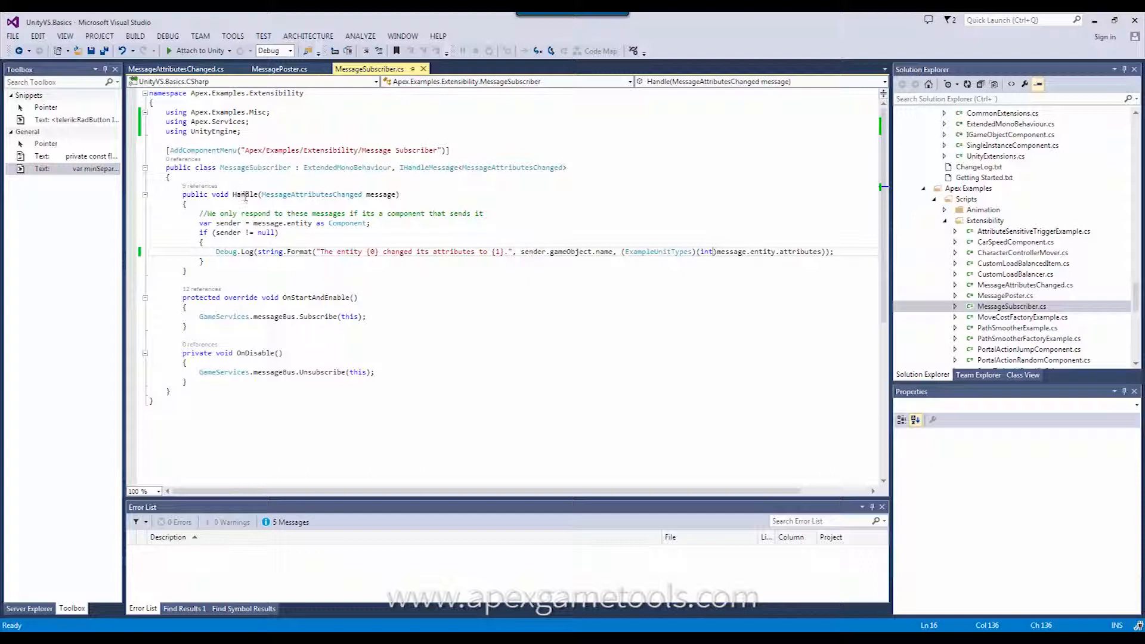
double_click(244, 194)
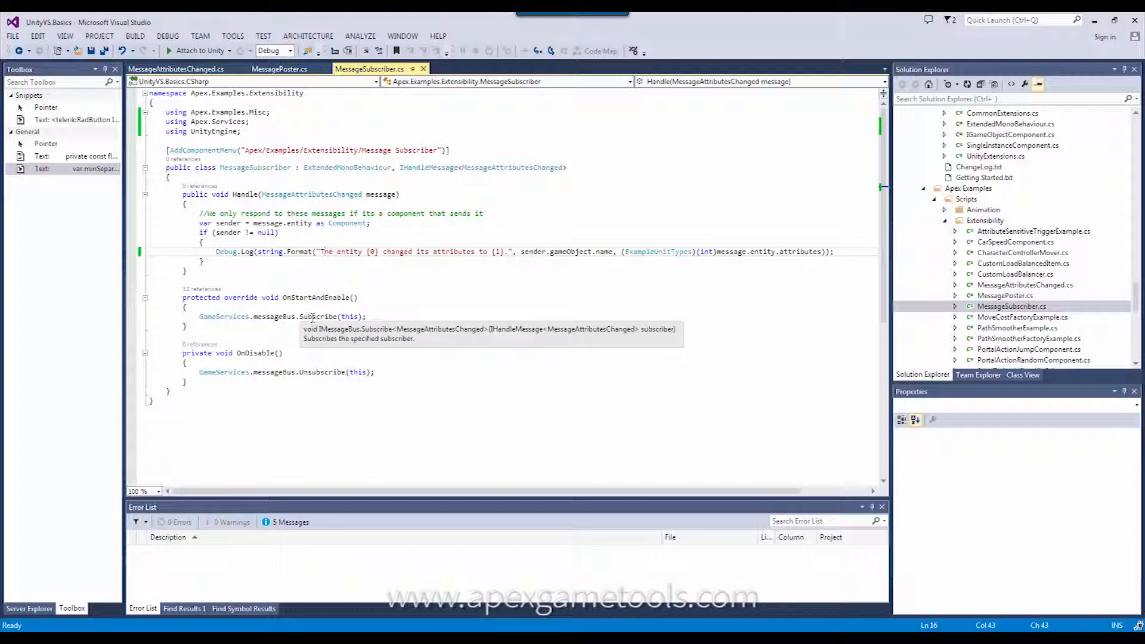
mouse_move(318, 316)
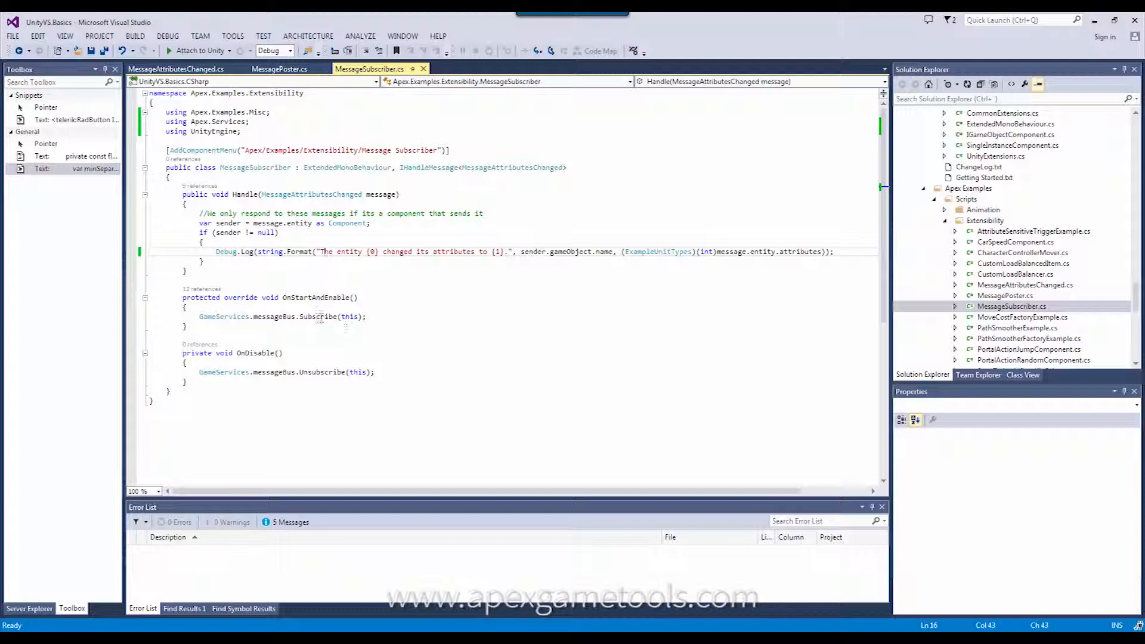
mouse_move(416, 167)
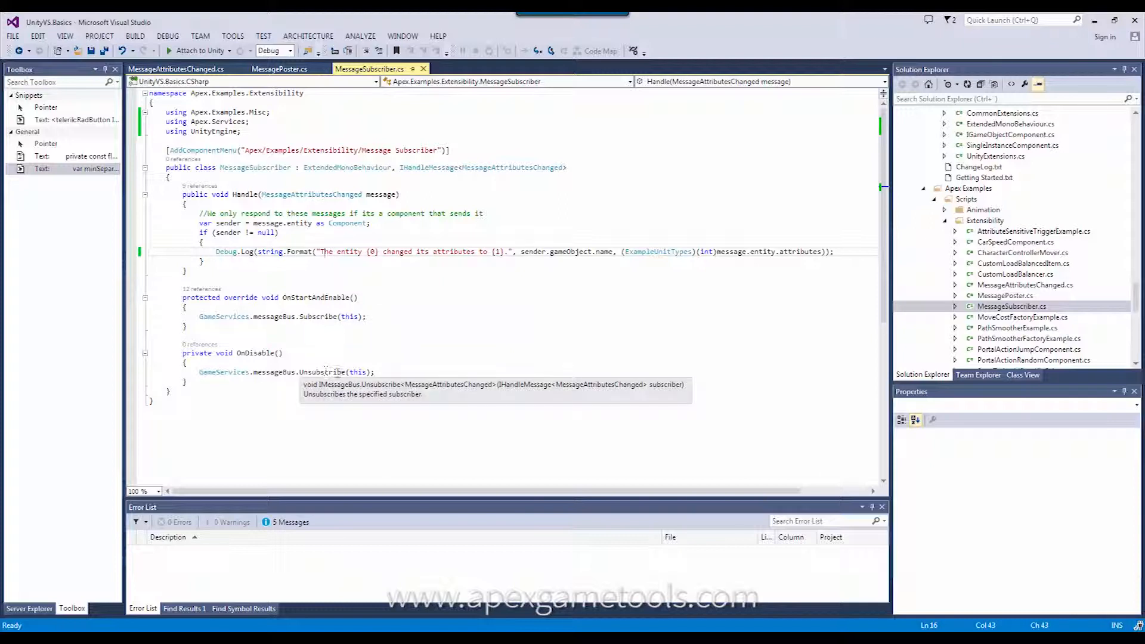
mouse_move(500, 187)
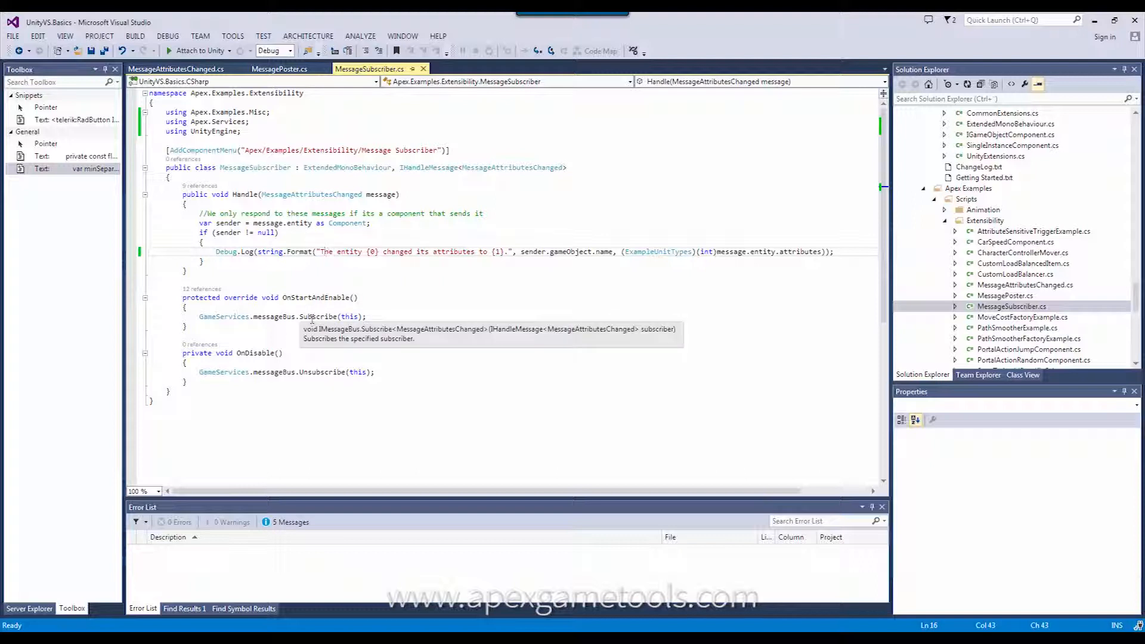
mouse_move(328, 371)
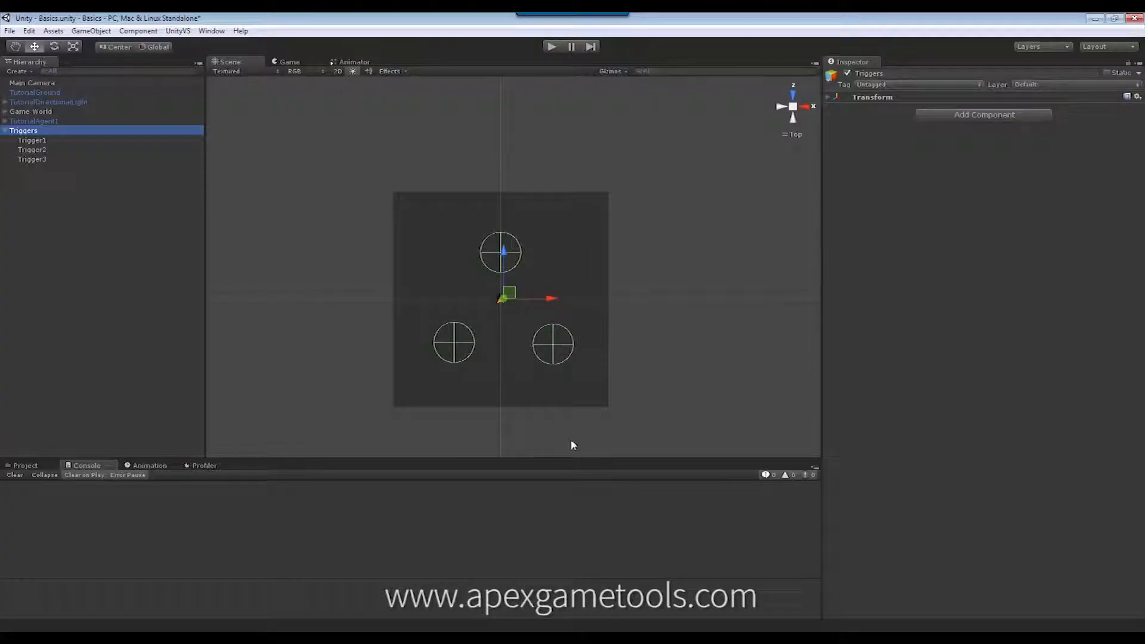
- Add the Apex Examples Extensibility Message Subscriber component to the Triggers object
click(982, 115)
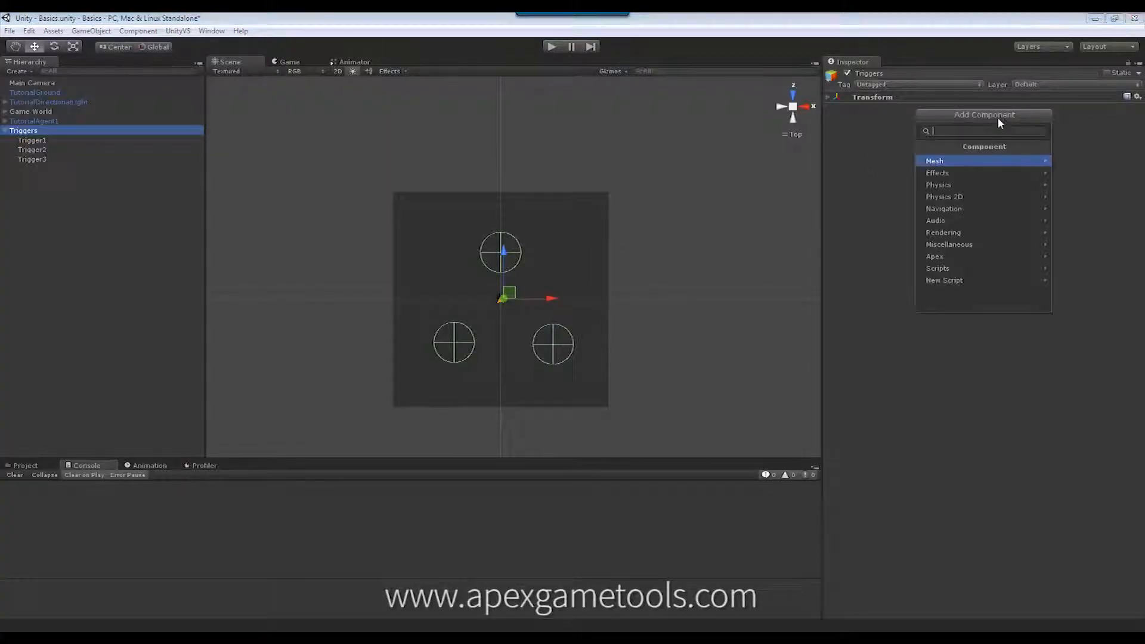
click(934, 256)
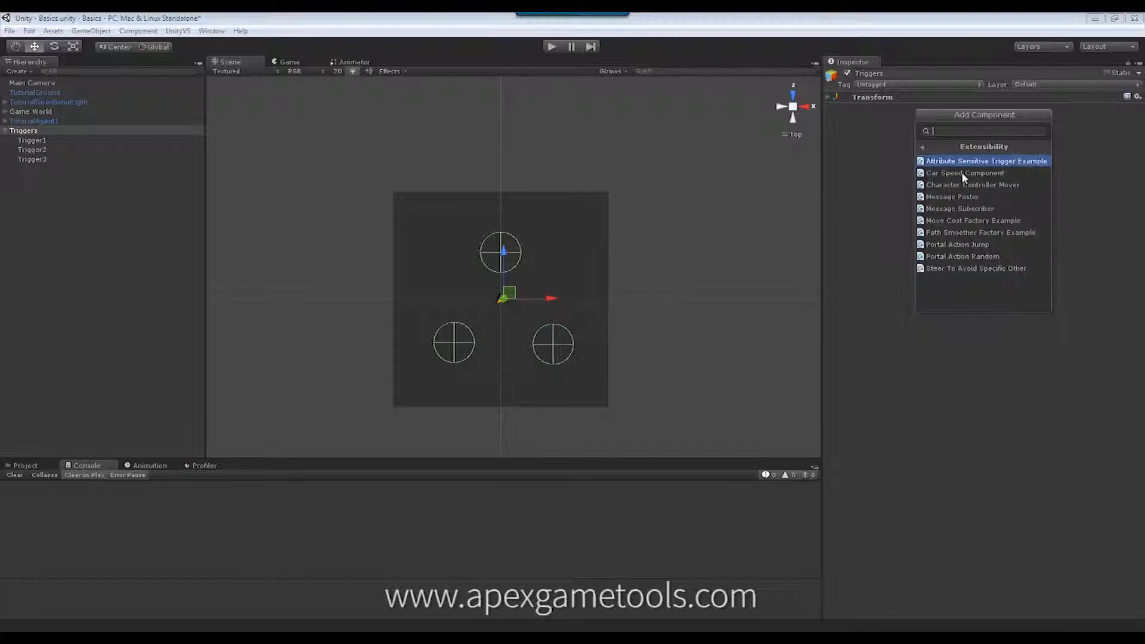
click(959, 208)
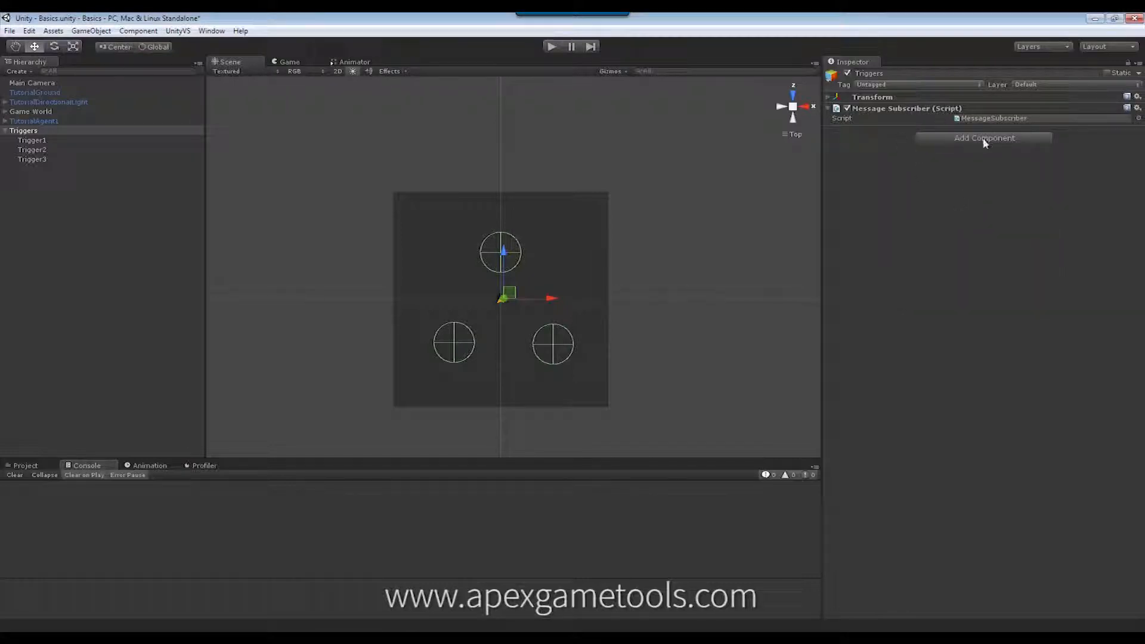
mouse_move(518, 151)
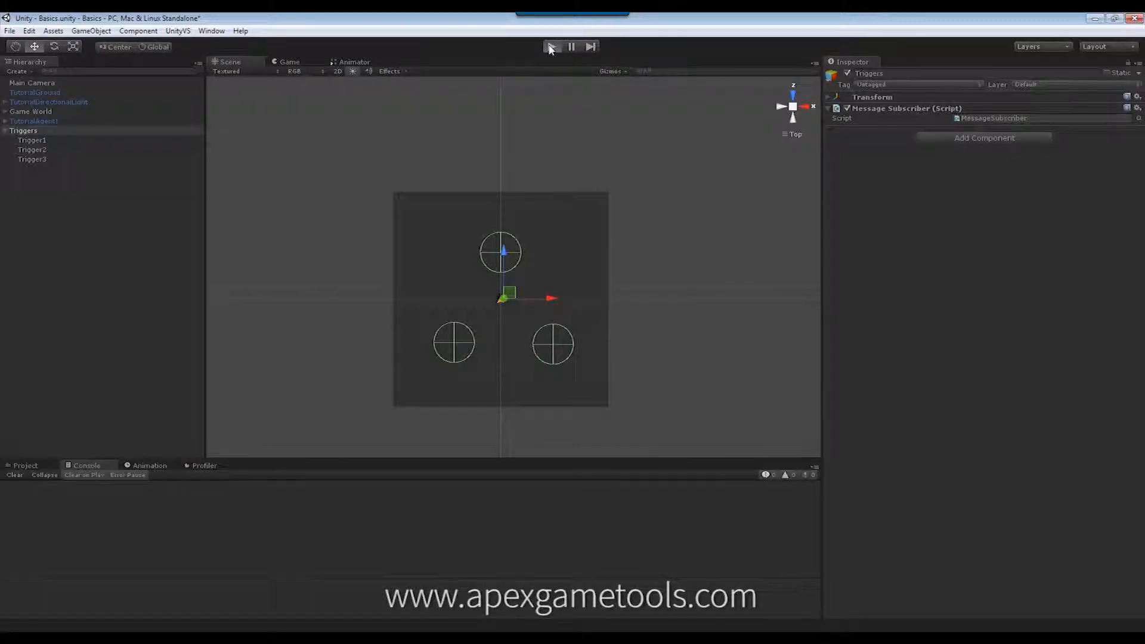
- Enter play mode and watch the Console log TutorialAgent1's team attribute changes
click(551, 46)
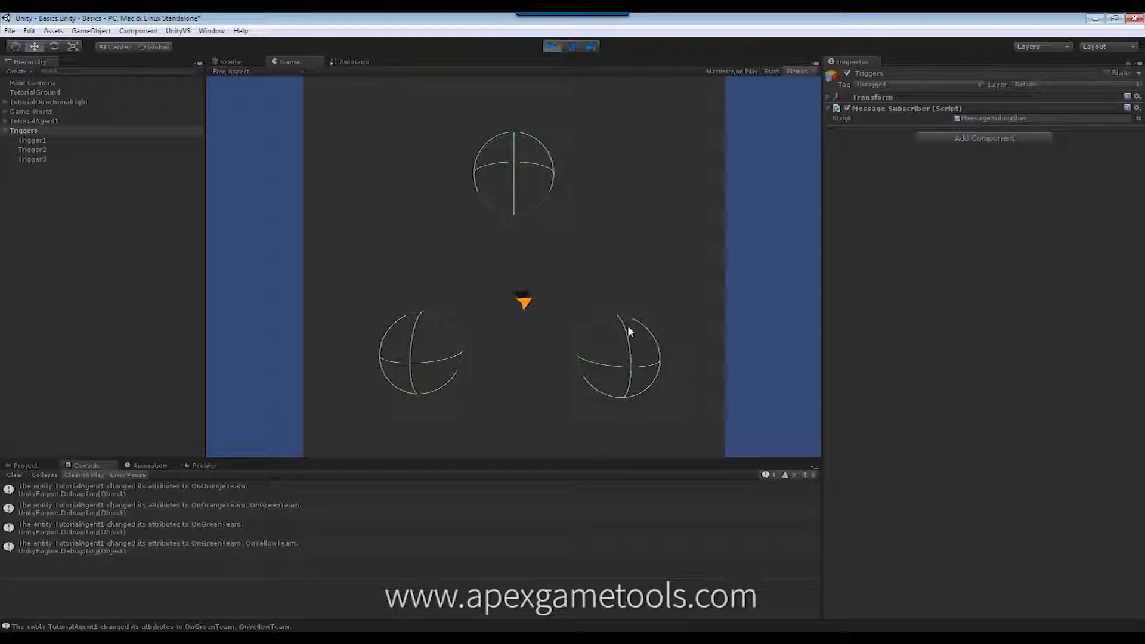
mouse_move(521, 290)
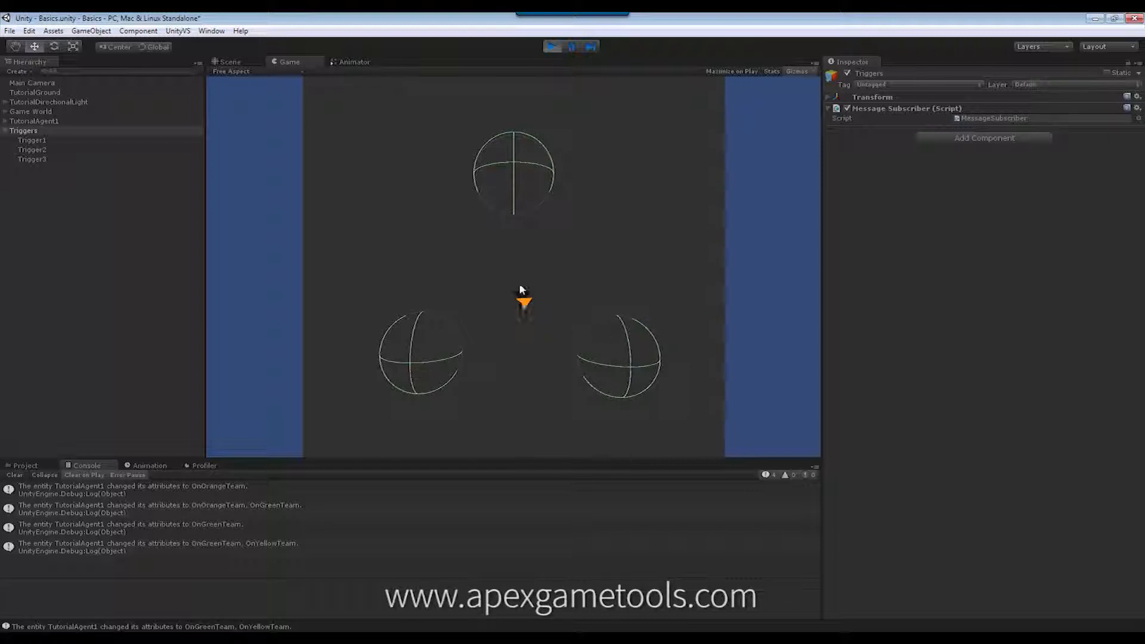
mouse_move(507, 306)
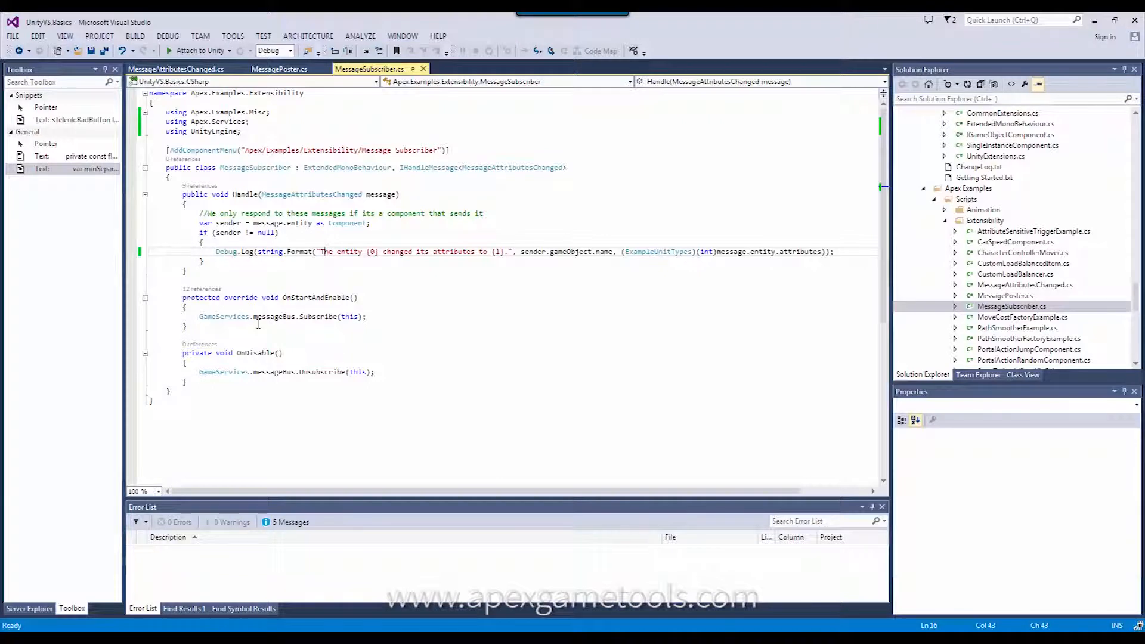
mouse_move(299, 331)
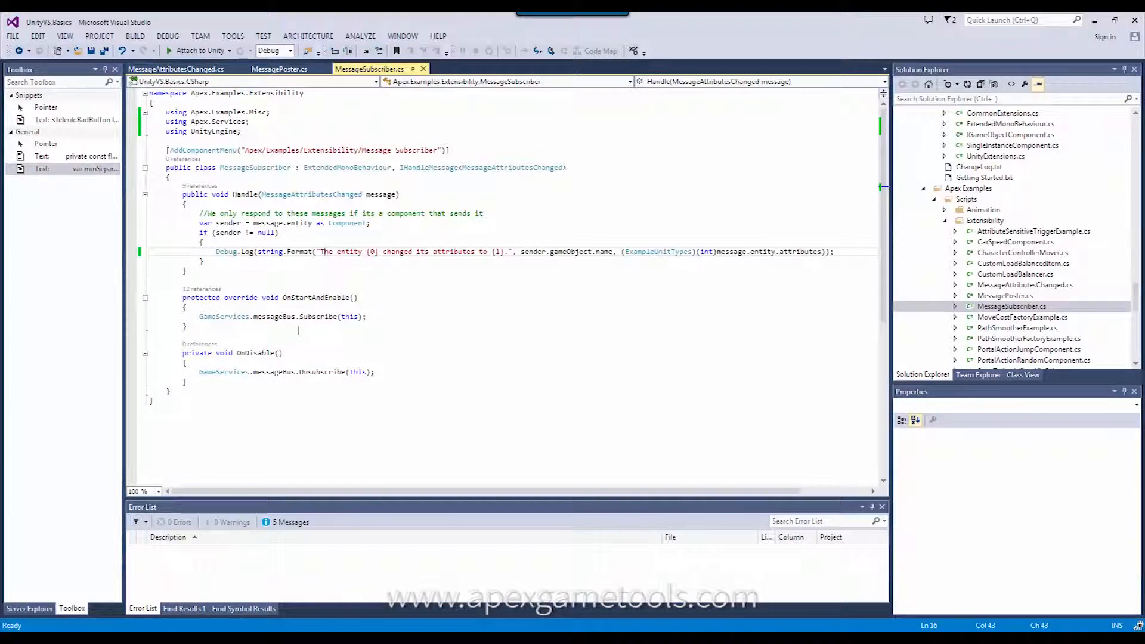
mouse_move(283, 316)
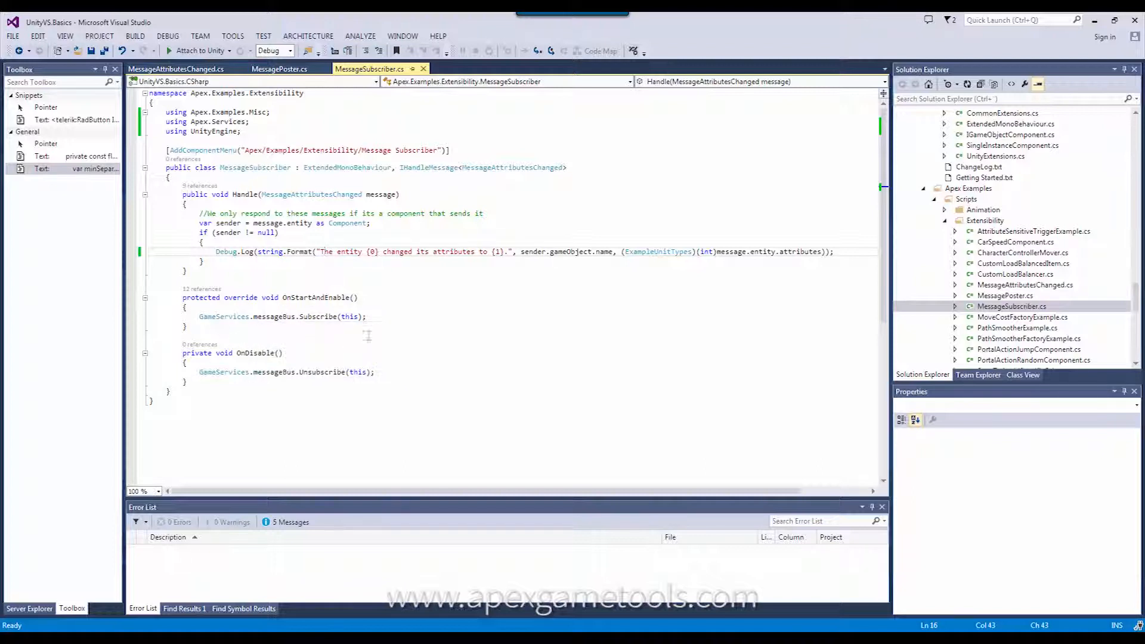
mouse_move(429, 334)
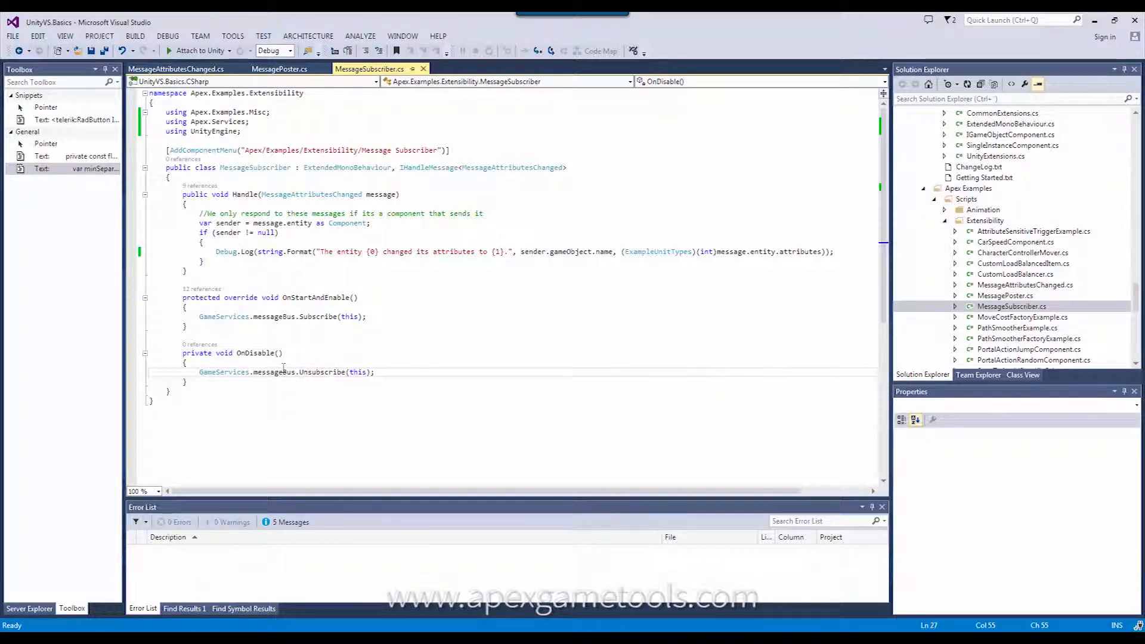
mouse_move(470, 339)
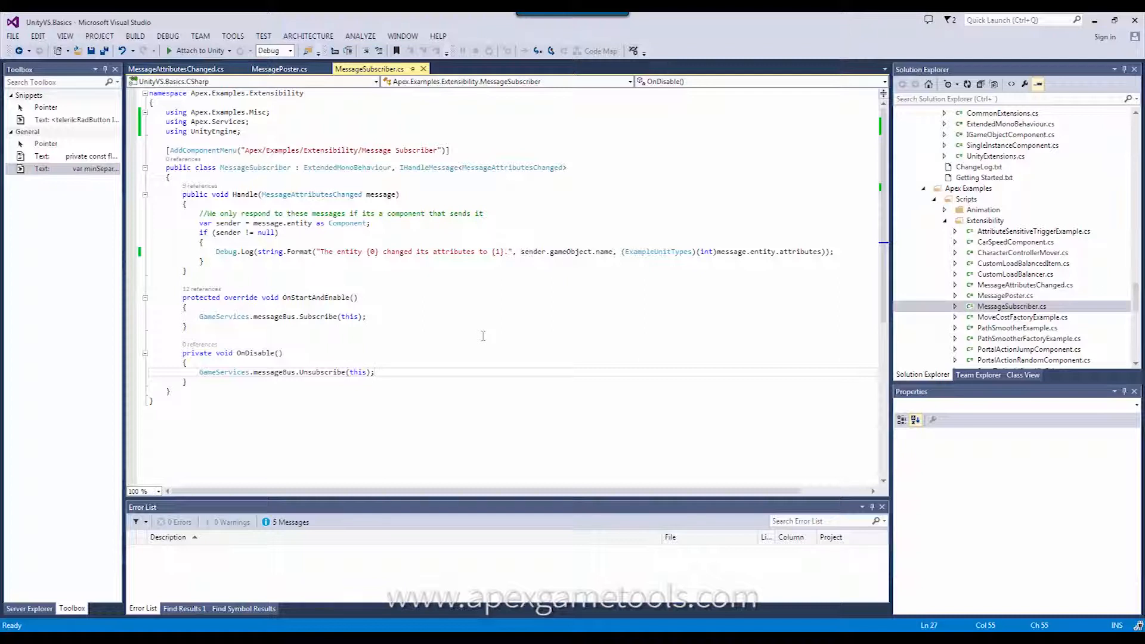
mouse_move(479, 334)
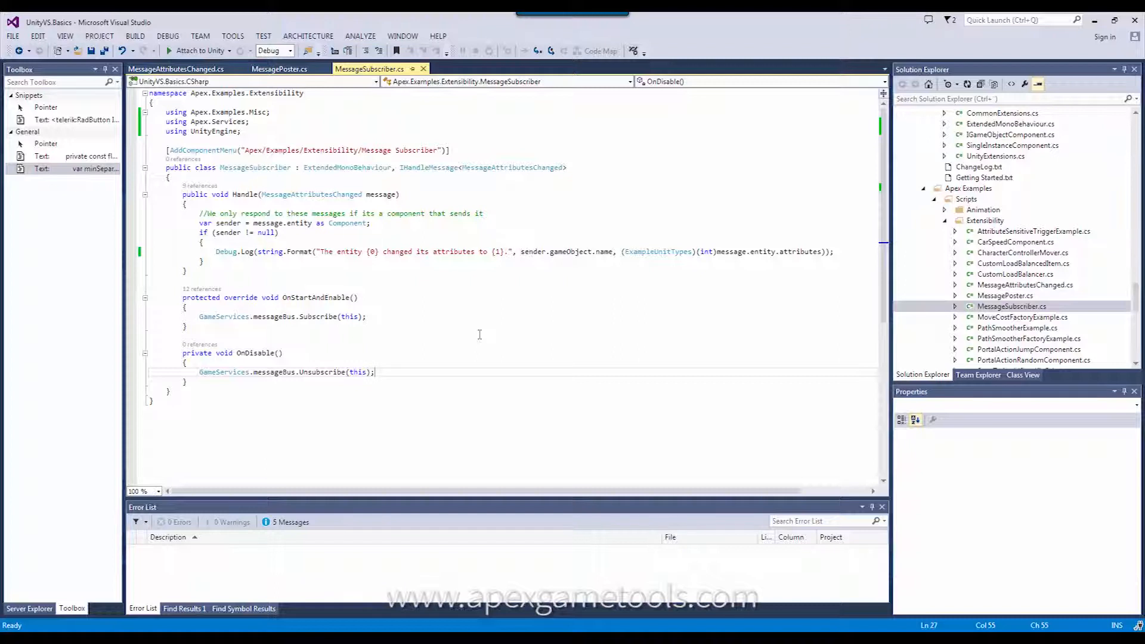
mouse_move(264, 385)
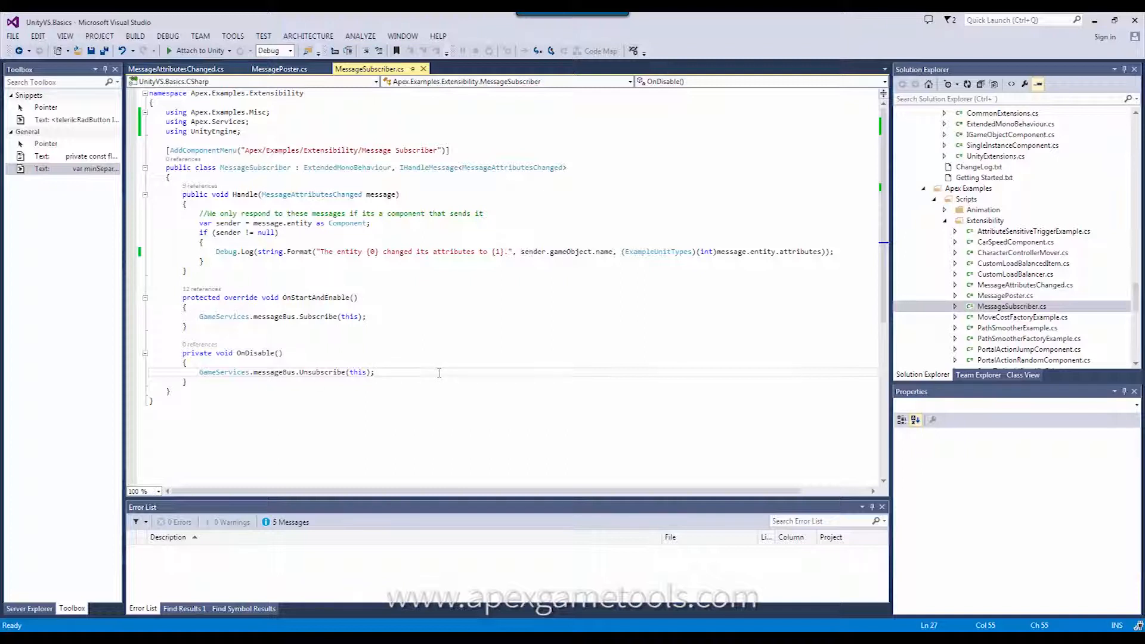
mouse_move(322, 371)
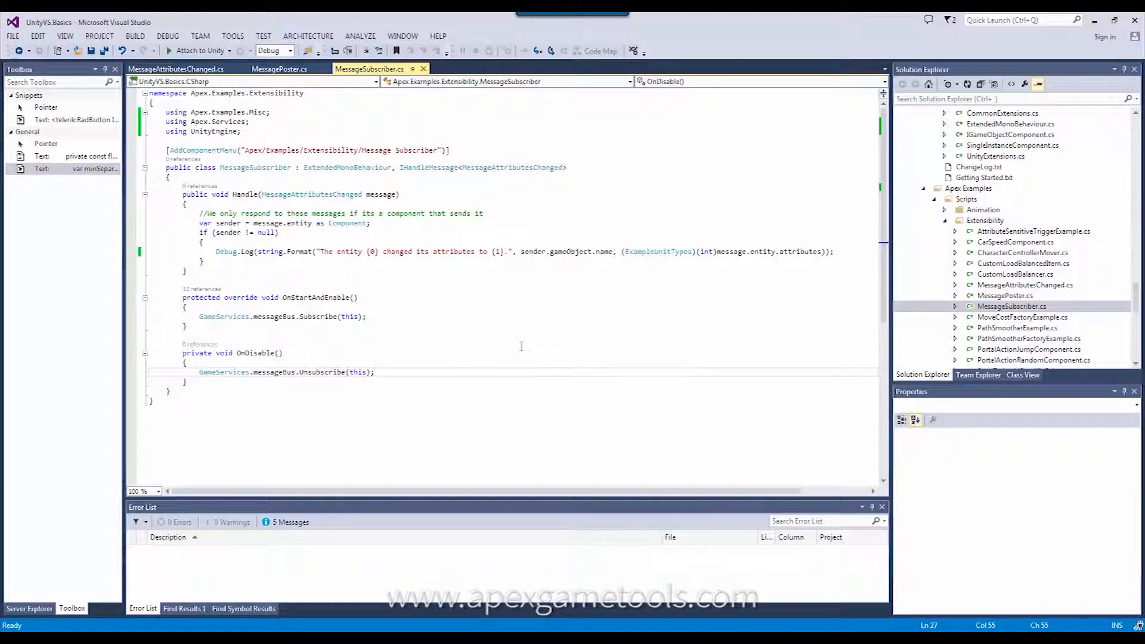
mouse_move(472, 326)
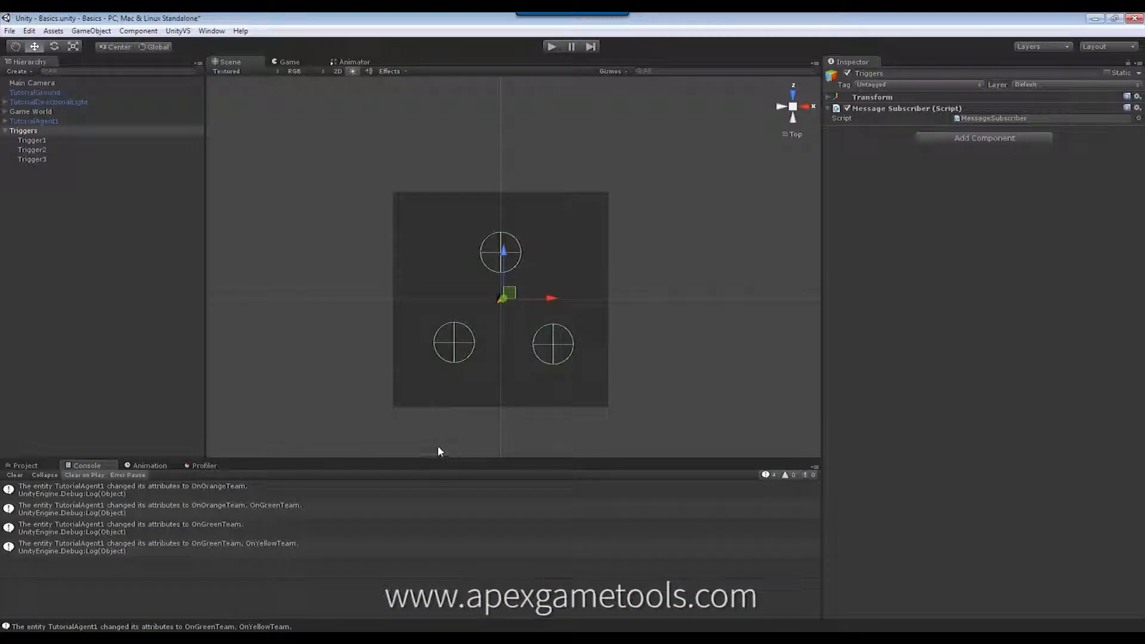
- Select Game World and browse Add Component to the Apex Common components list
click(30, 111)
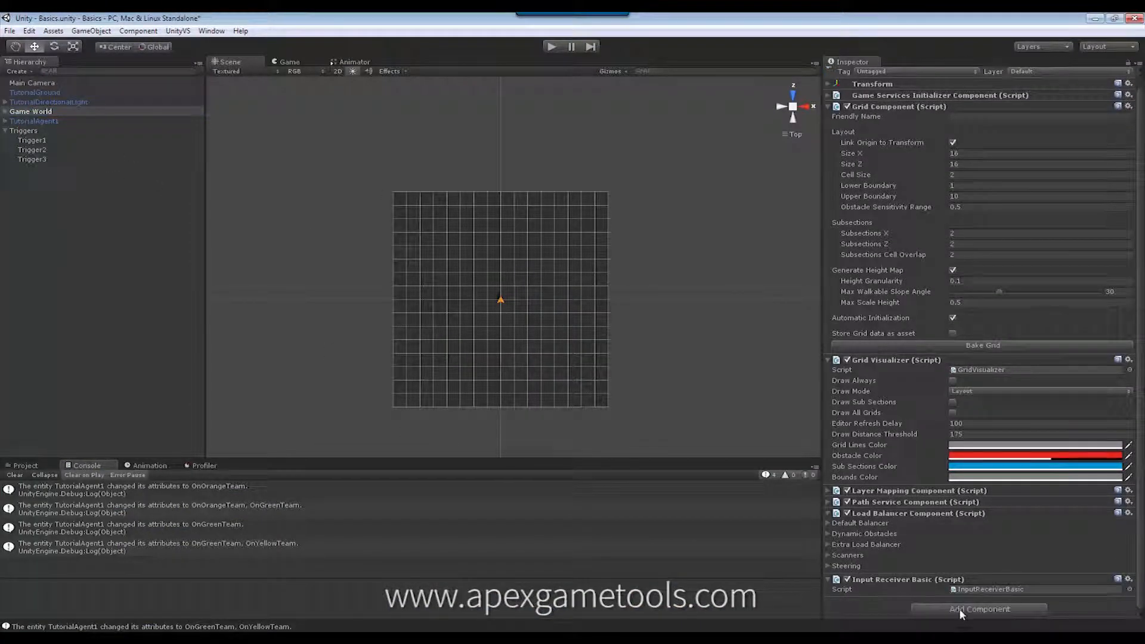
click(979, 608)
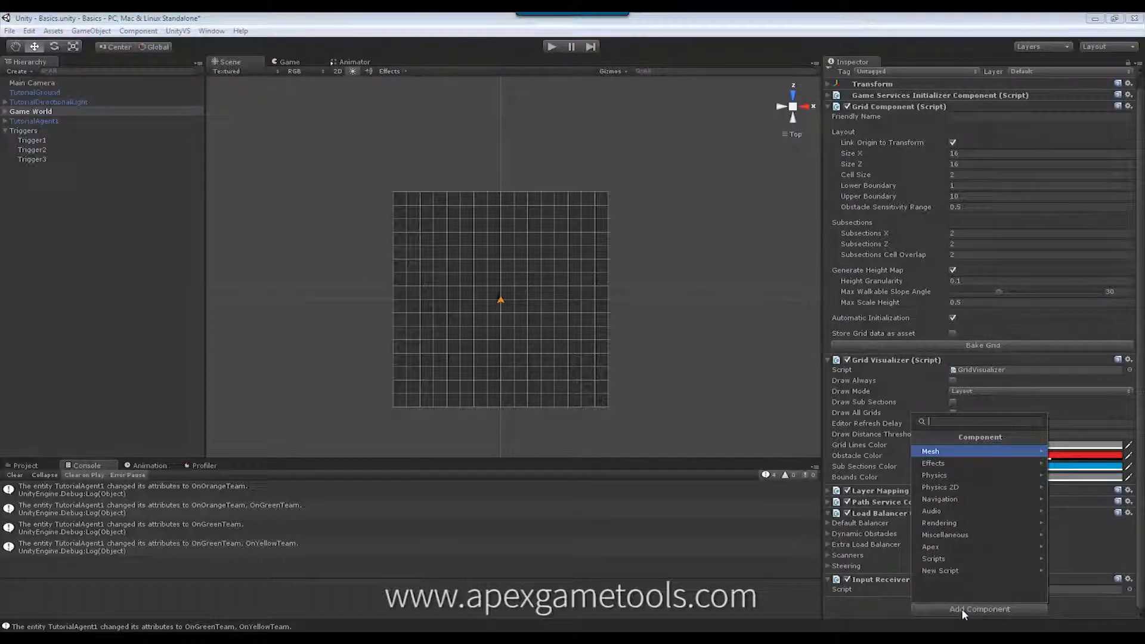
mouse_move(947, 546)
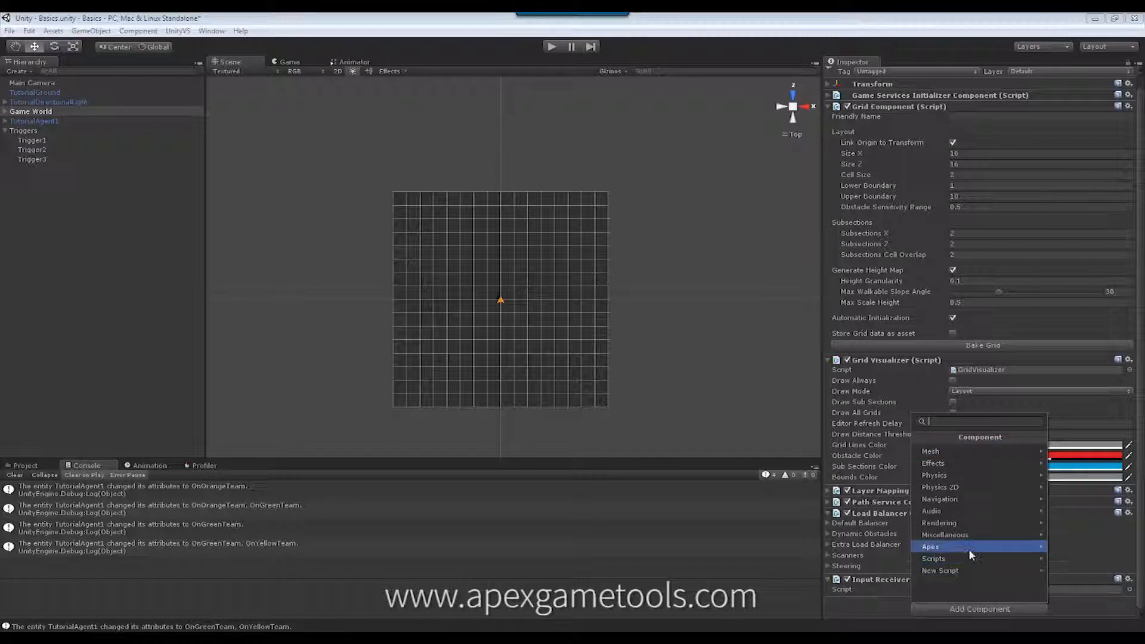
click(931, 546)
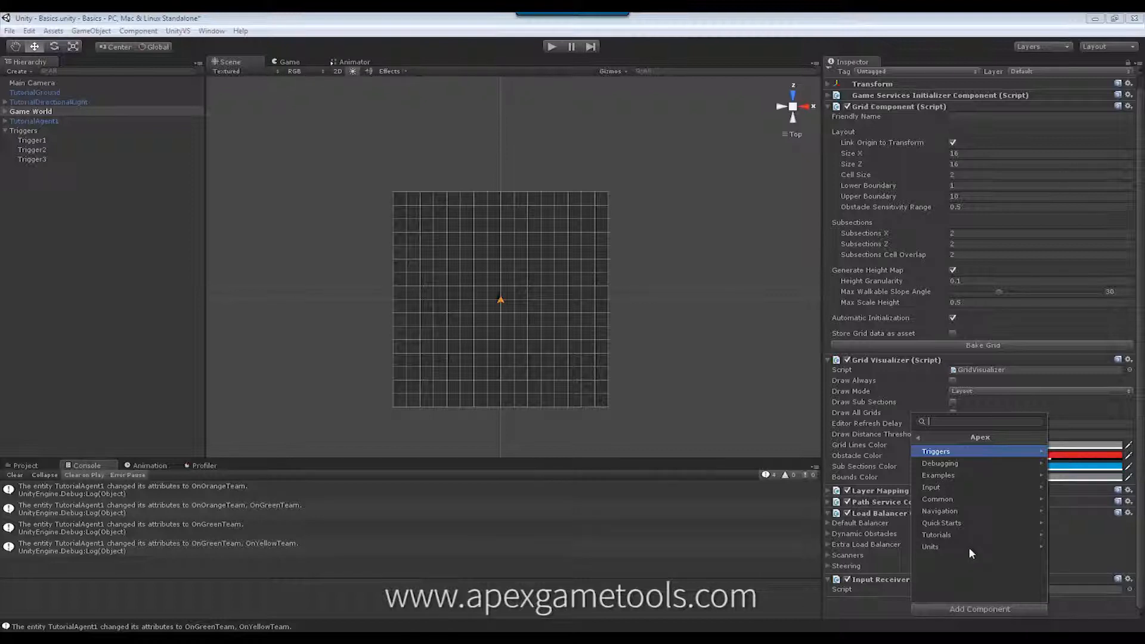
mouse_move(935, 547)
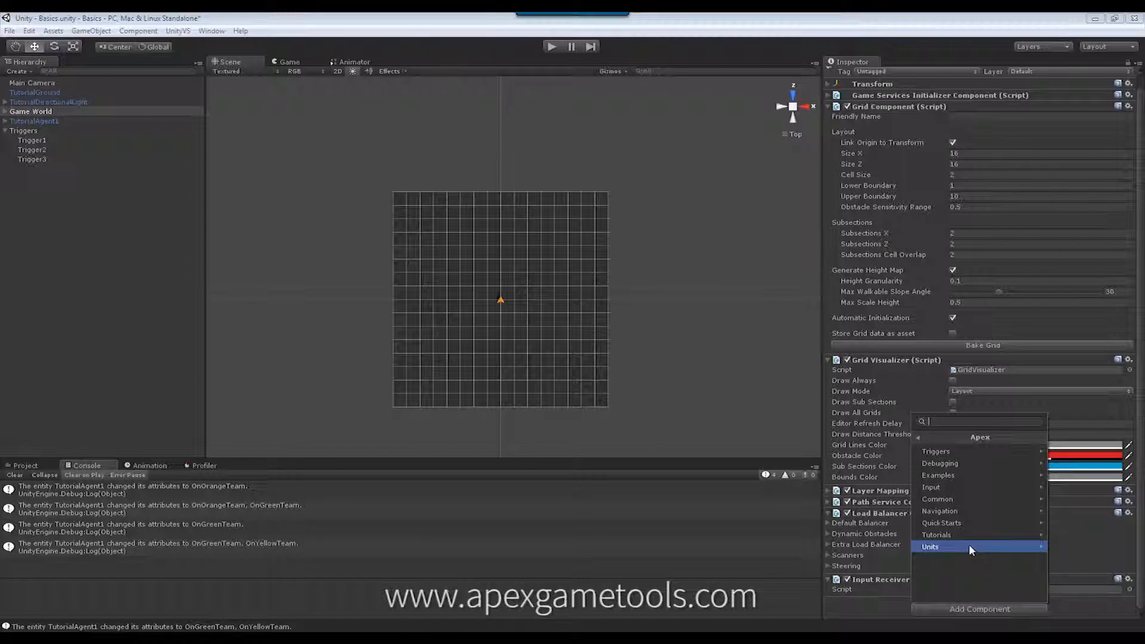
click(938, 498)
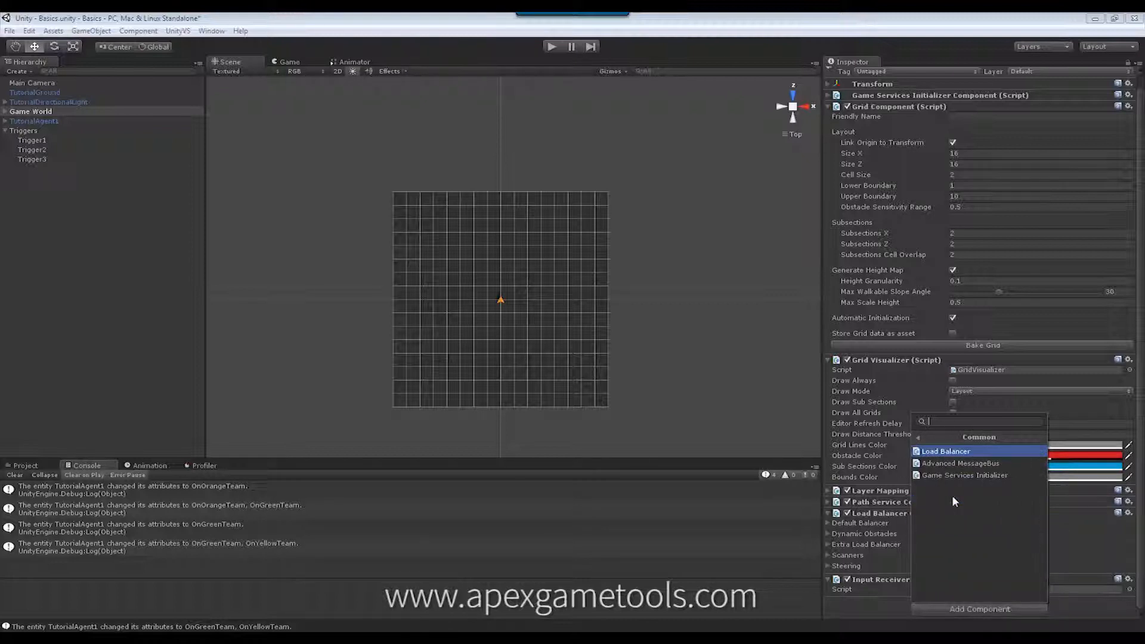
mouse_move(956, 463)
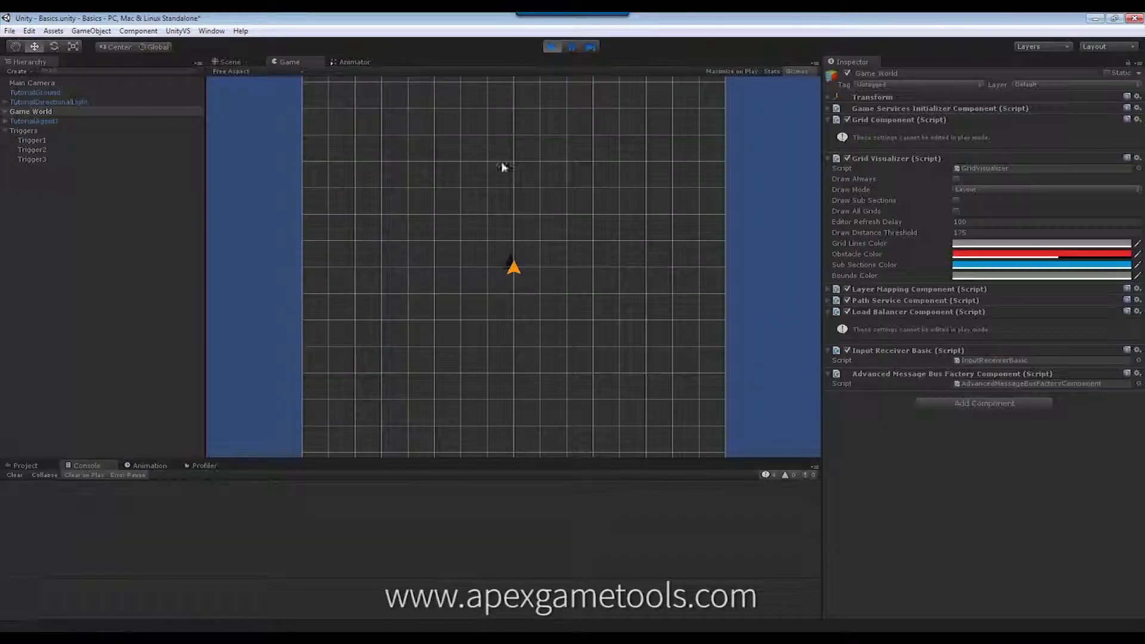
- While playing, inspect Trigger1, then the Message Subscriber on Triggers
click(24, 130)
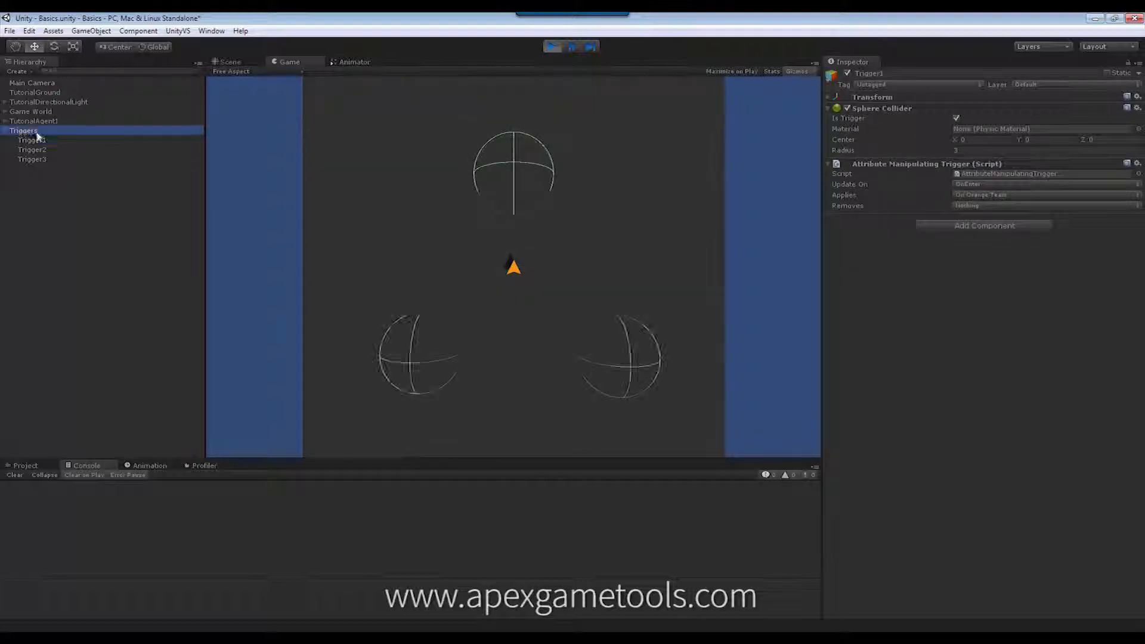
click(22, 130)
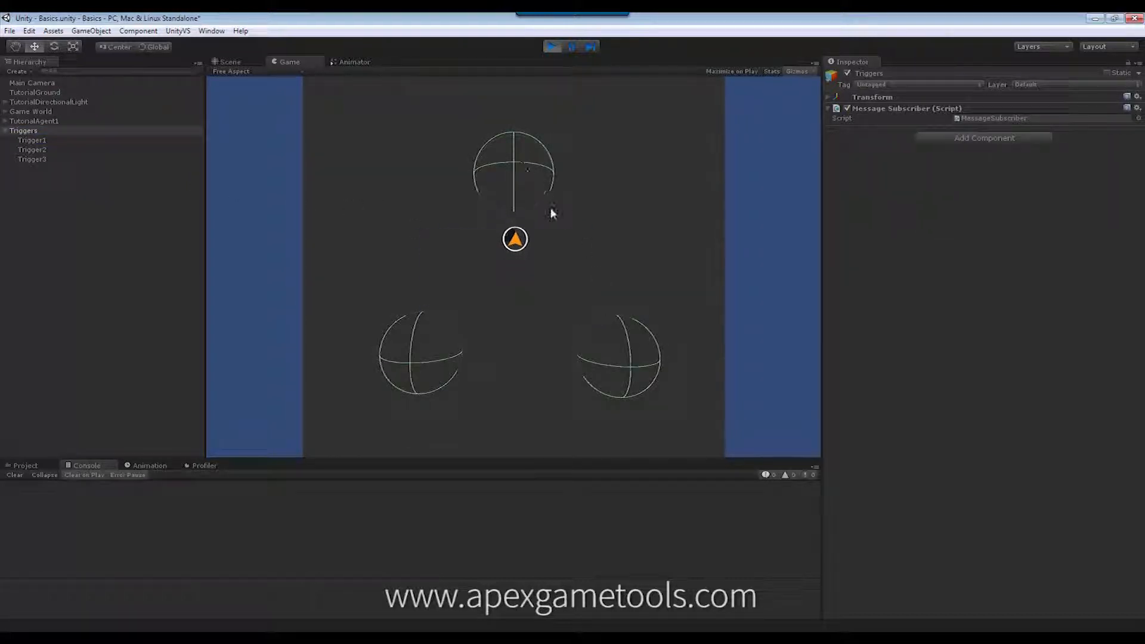